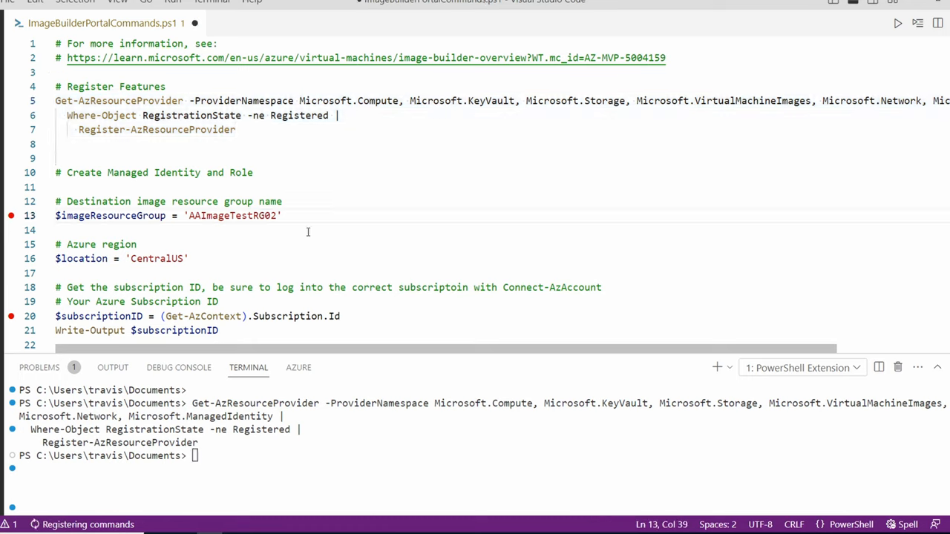
Set the resource group variable to AAImageTestRG01 in the Image Builder script
{"action": "type", "text": "1"}
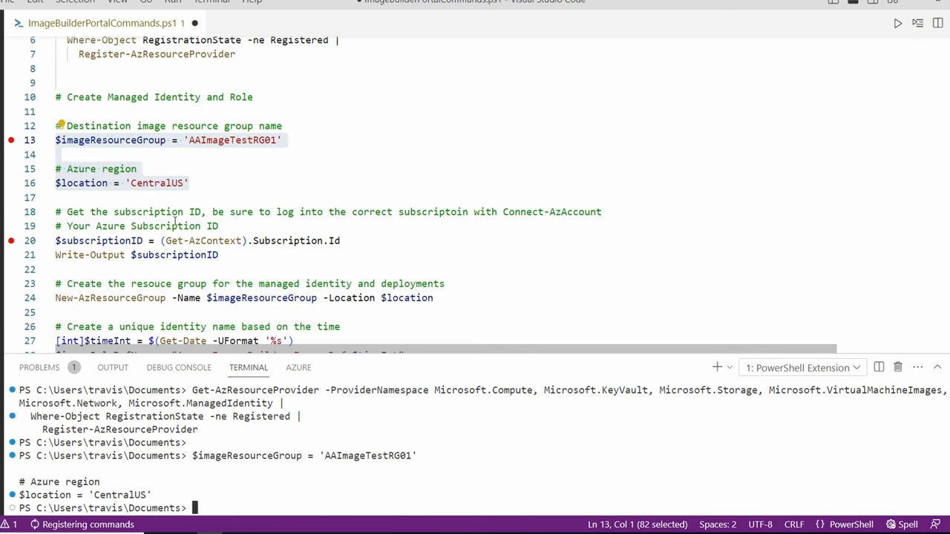
{"action": "scroll", "scroll_direction": "down", "scroll_amount": 3}
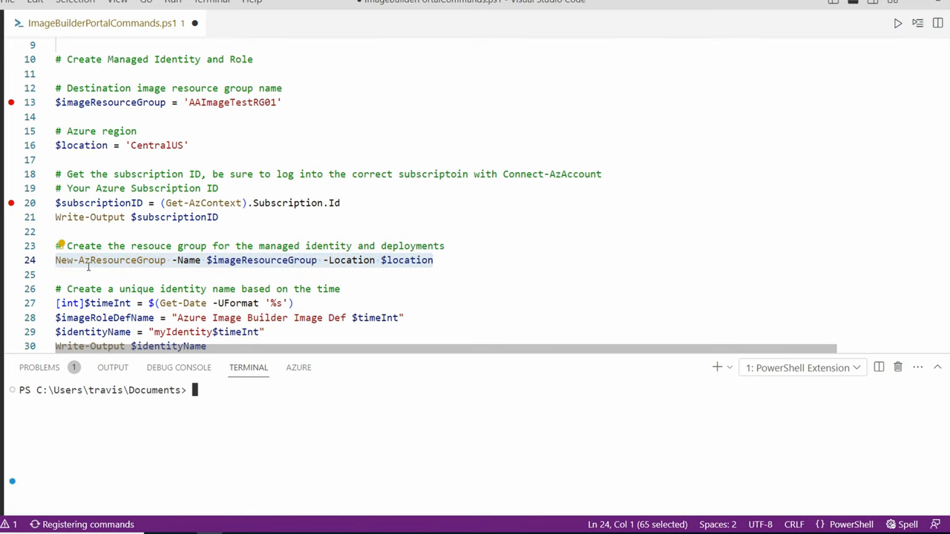
{"action": "mouse_move", "coordinate": [567, 247]}
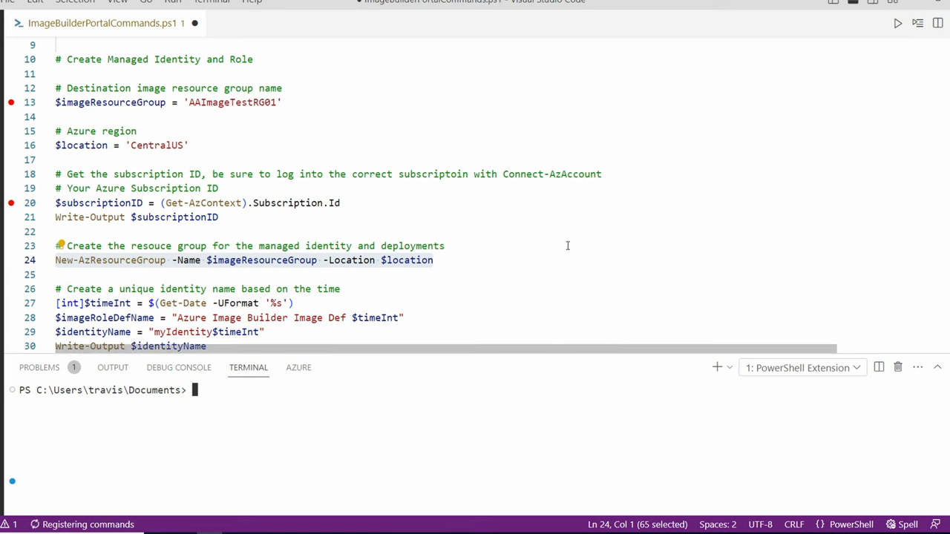
{"action": "scroll", "scroll_direction": "down", "scroll_amount": 3}
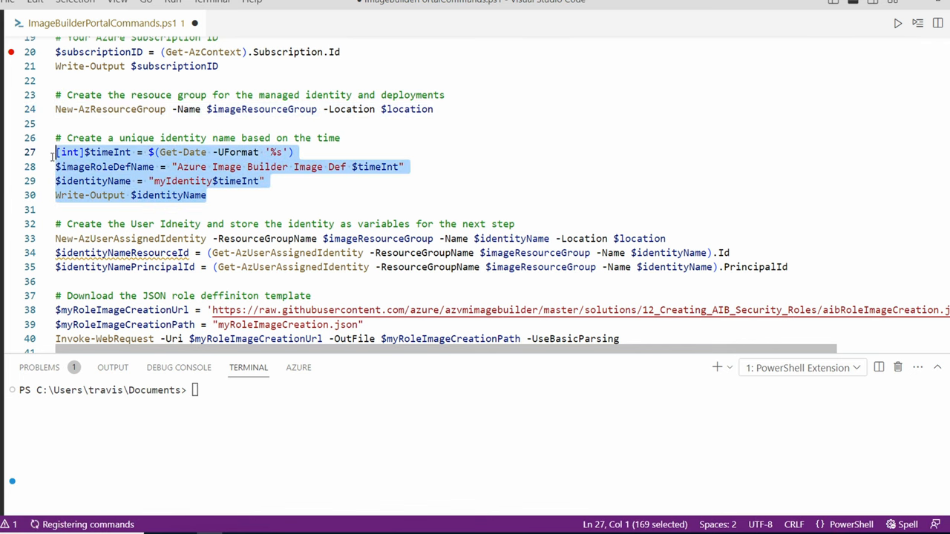
{"action": "key", "text": "F8"}
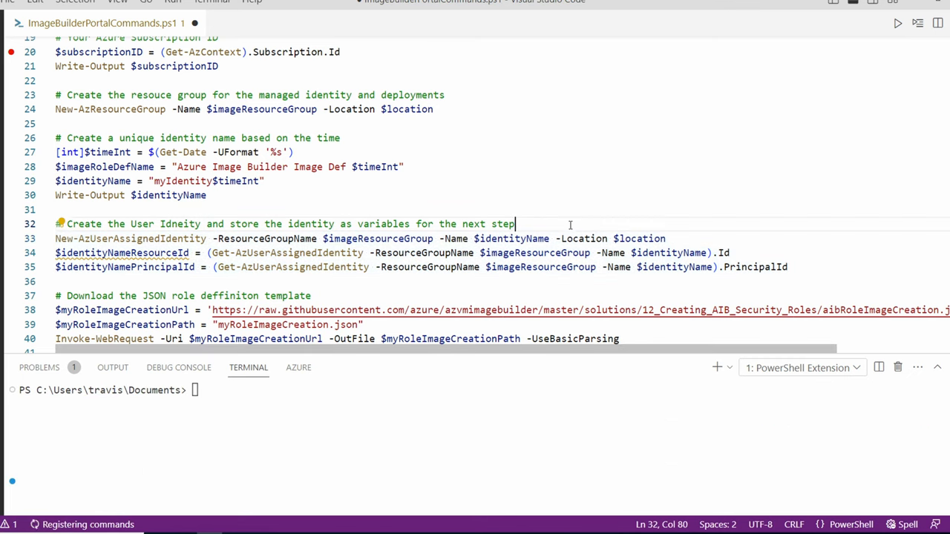
{"action": "scroll", "scroll_direction": "down", "scroll_amount": 3}
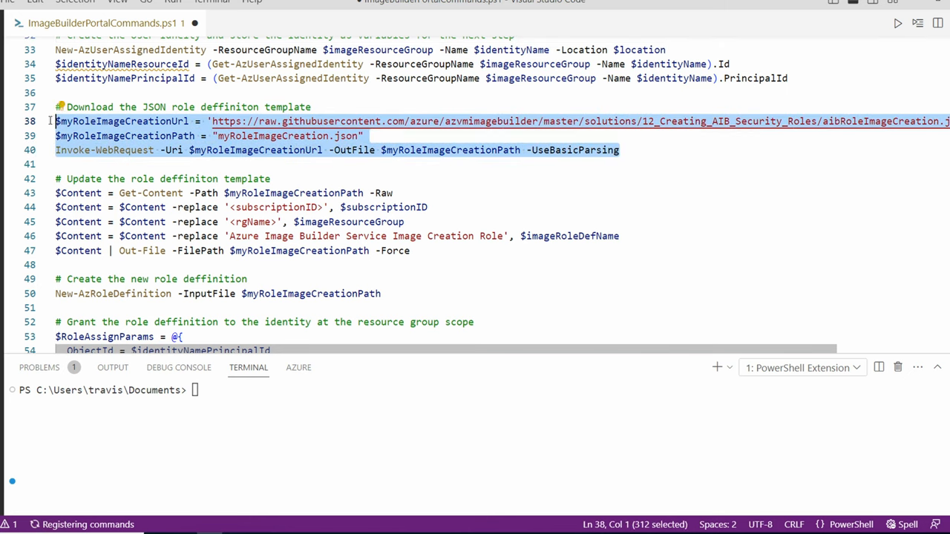
Download the role template and open .\myRoleImageCreation.json from the terminal
{"action": "key", "text": "F8"}
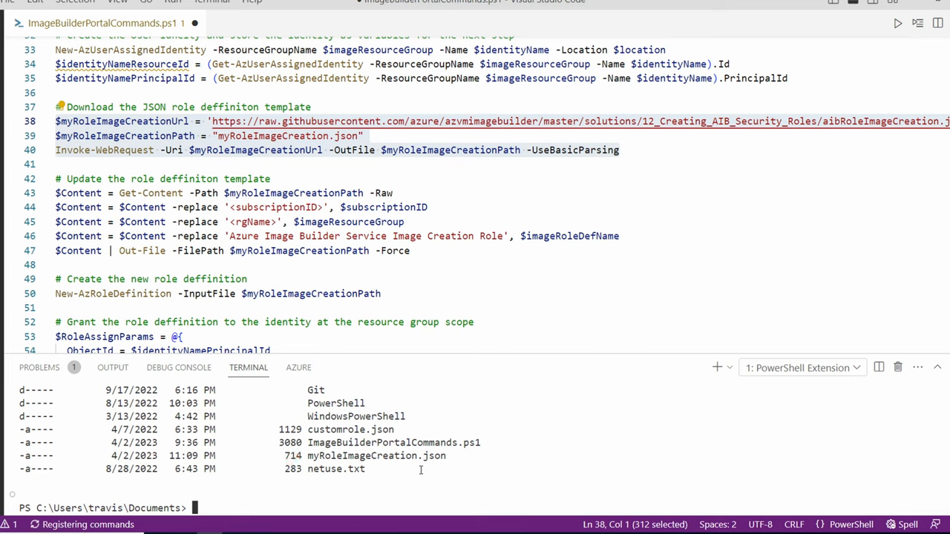
{"action": "type", "text": ".\\myRoleImageCreation.json"}
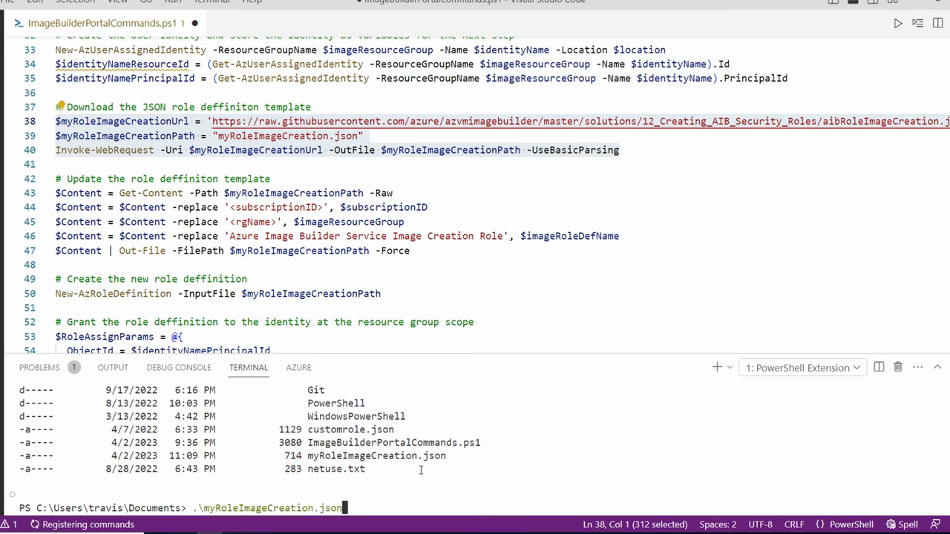
{"action": "key", "text": "Return"}
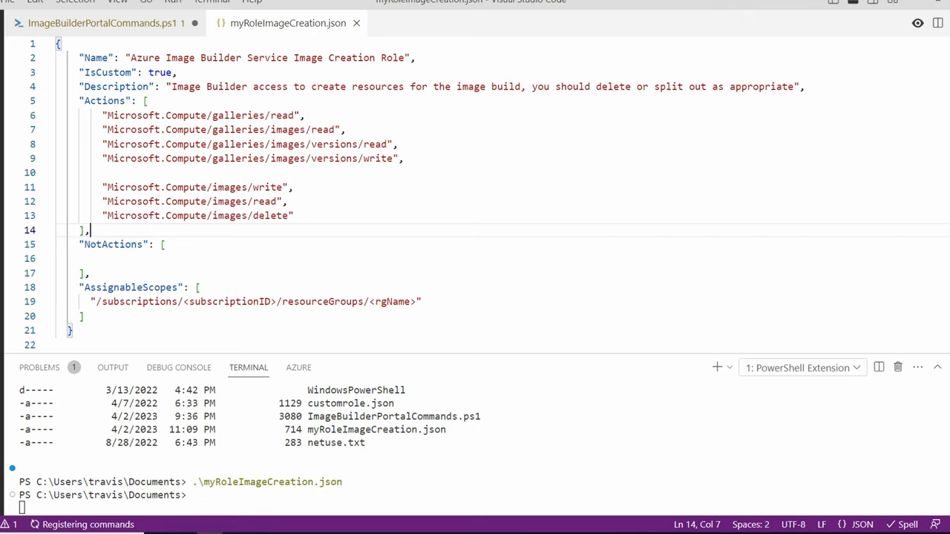
{"action": "mouse_move", "coordinate": [140, 44]}
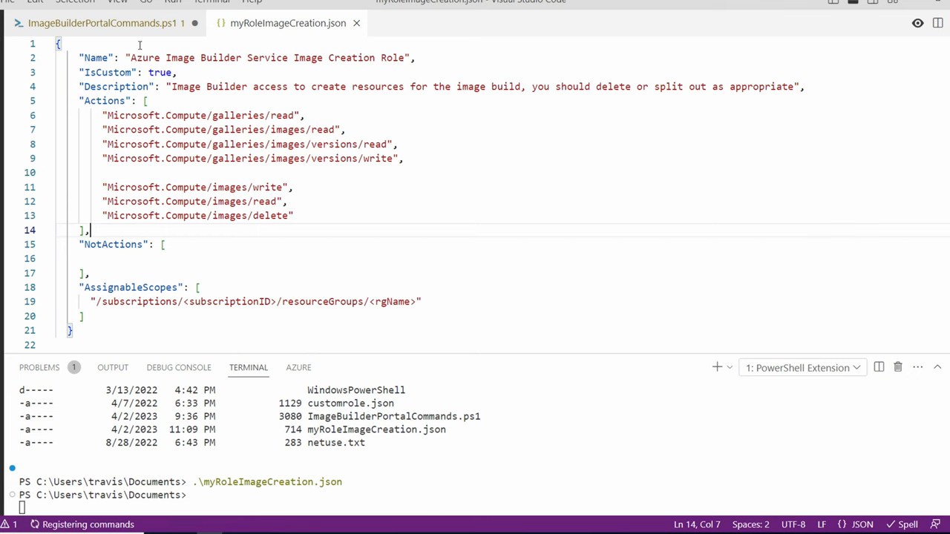
Update the role template's scope to AAImageTestRG01, verify it in myRoleImageCreation.json, and close it
{"action": "left_click", "coordinate": [104, 24]}
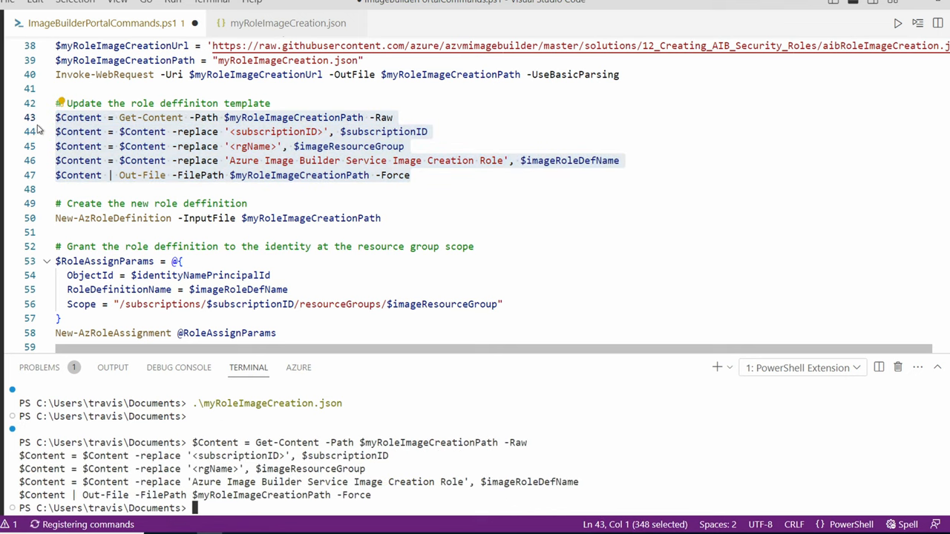
{"action": "mouse_move", "coordinate": [245, 24]}
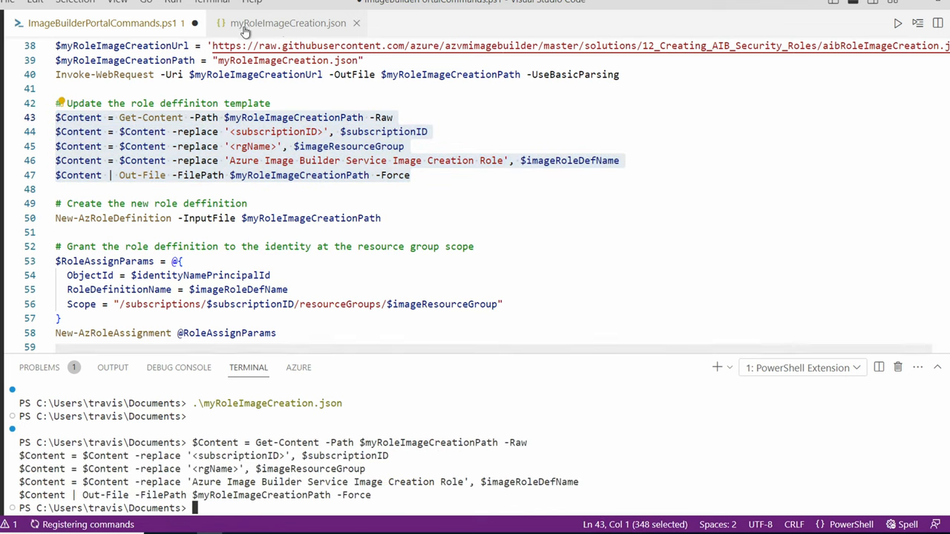
{"action": "left_click", "coordinate": [288, 23]}
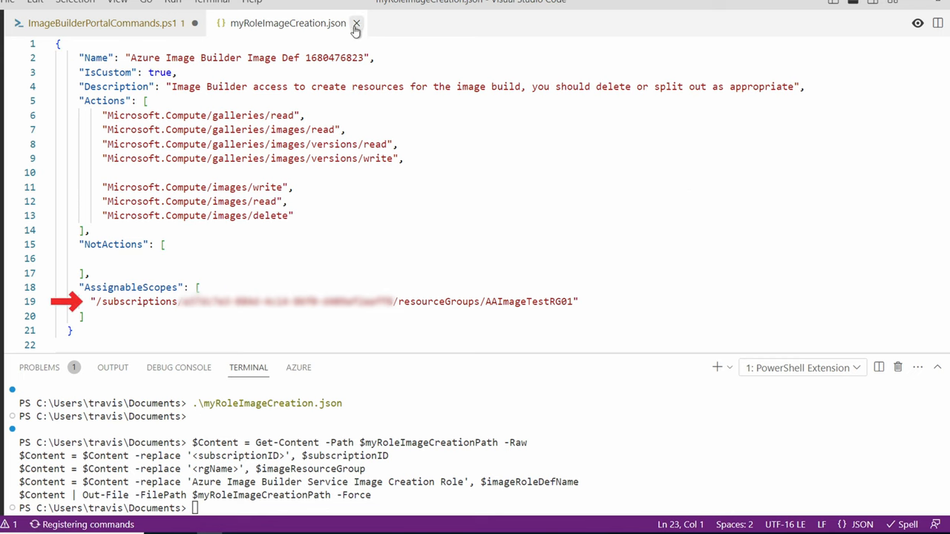
{"action": "left_click", "coordinate": [356, 24]}
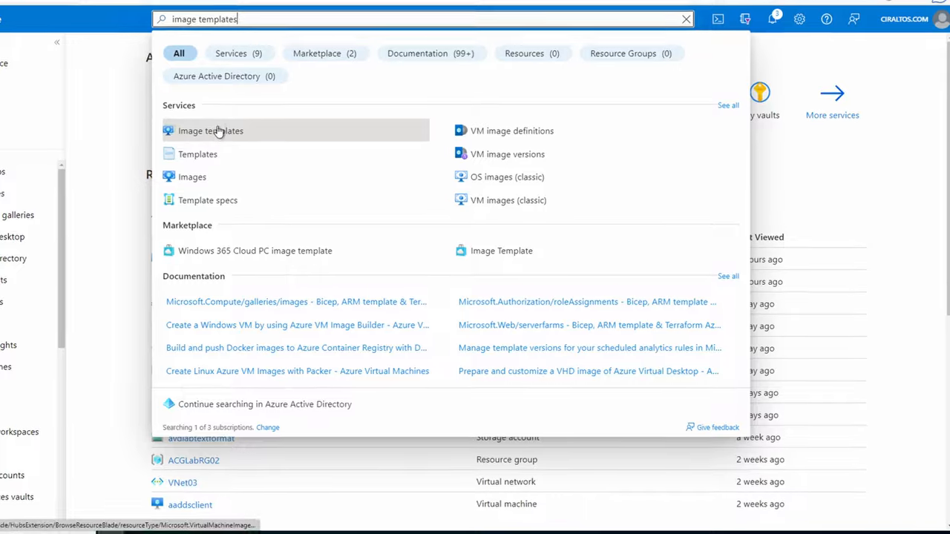
Start a new image template Win10Multi under Microsoft Azure Sponsorship in resource group AAImageTestRG01
{"action": "left_click", "coordinate": [210, 130]}
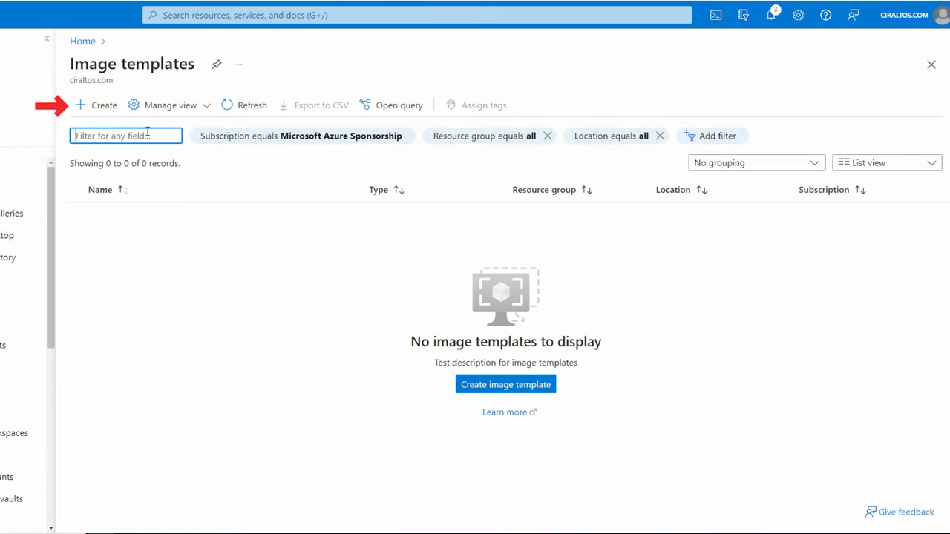
{"action": "left_click", "coordinate": [95, 104]}
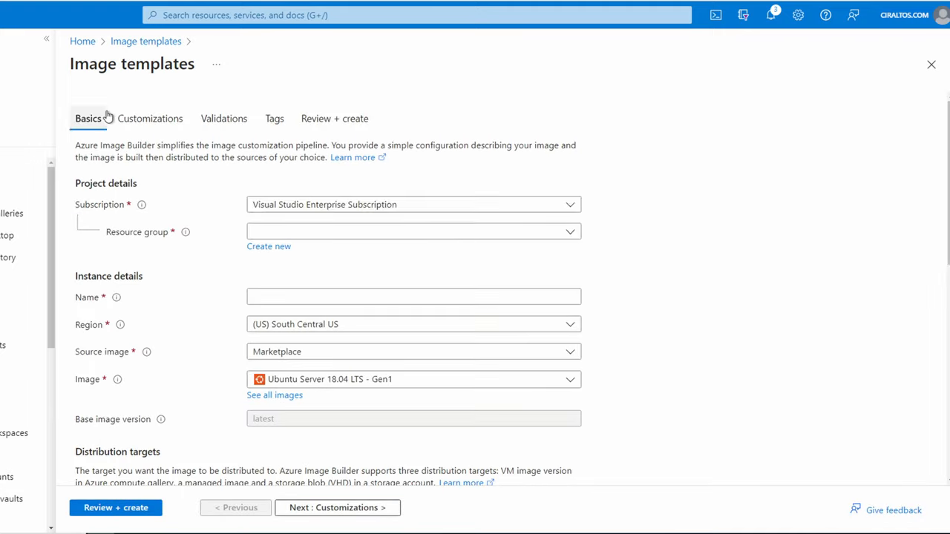
{"action": "left_click", "coordinate": [413, 205]}
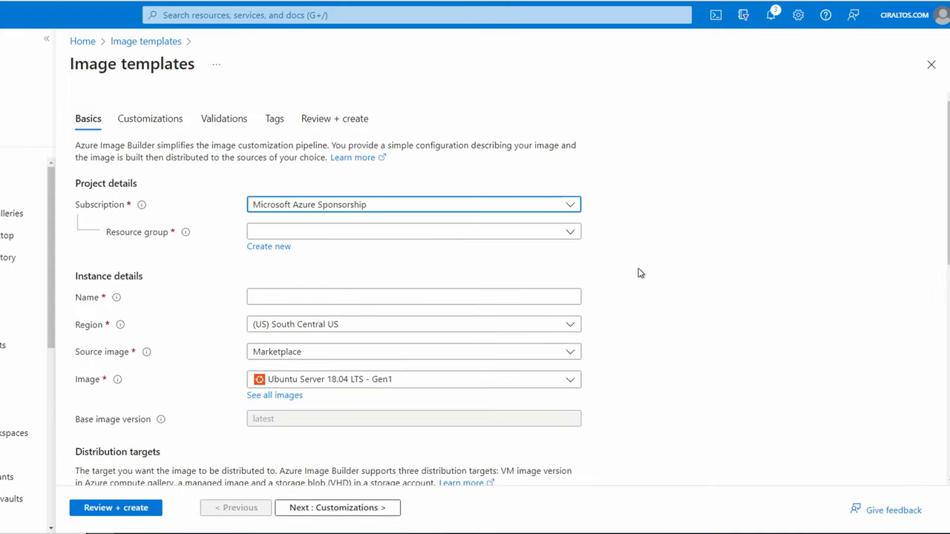
{"action": "left_click", "coordinate": [412, 232]}
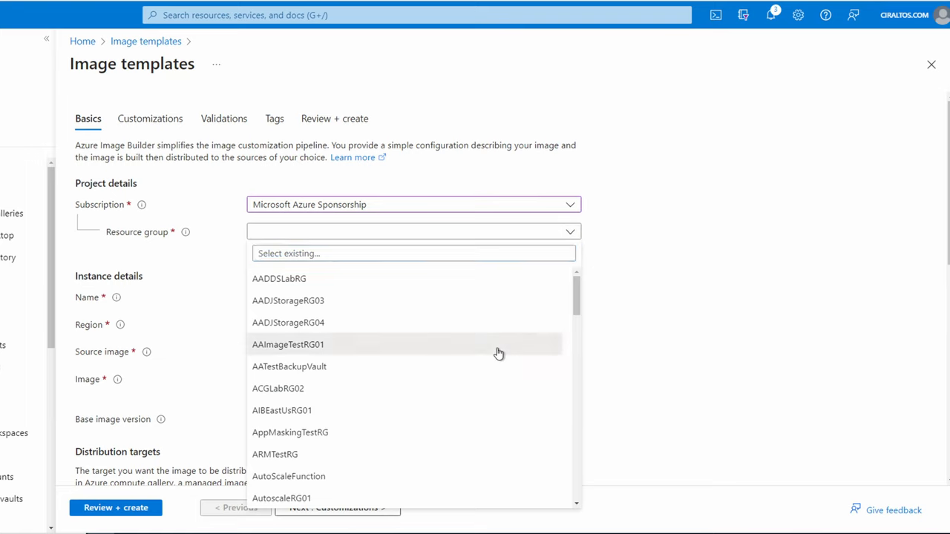
{"action": "left_click", "coordinate": [288, 345]}
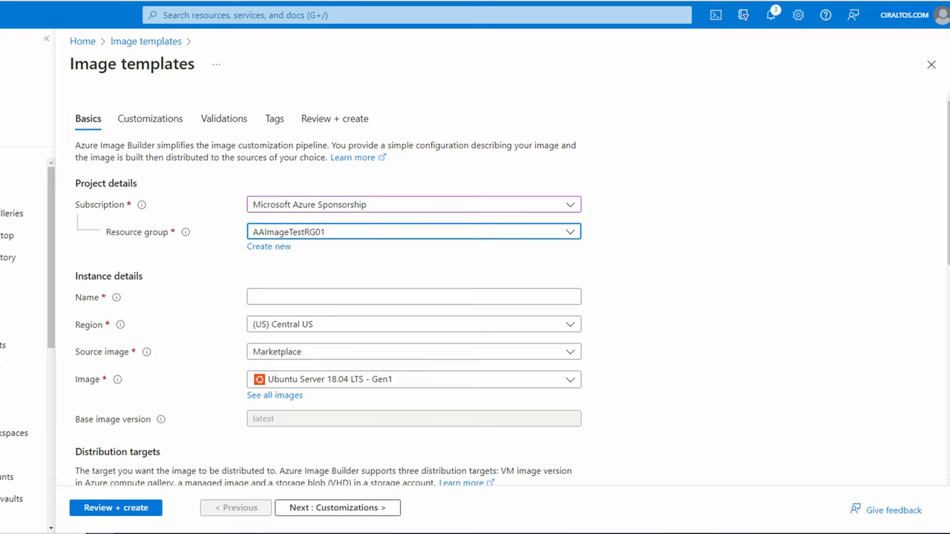
{"action": "type", "text": "Win10Multi"}
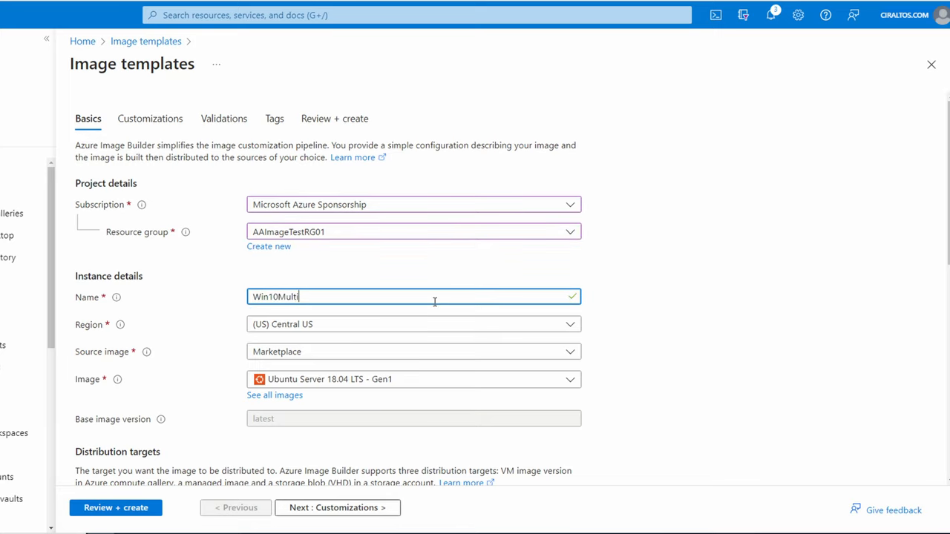
{"action": "left_click", "coordinate": [571, 352]}
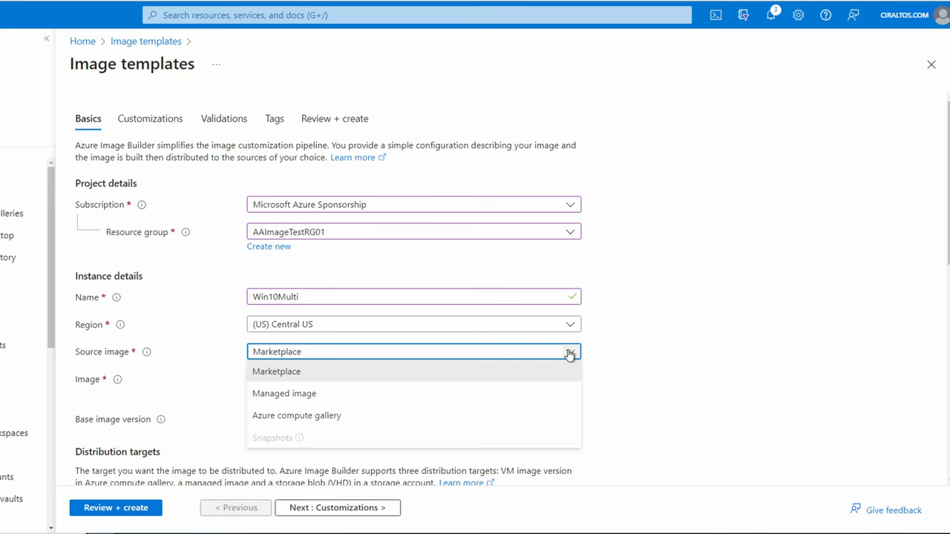
Choose the Marketplace image Windows 10 Enterprise multi-session, version 22H2 - x64 Gen 2
{"action": "left_click", "coordinate": [276, 372]}
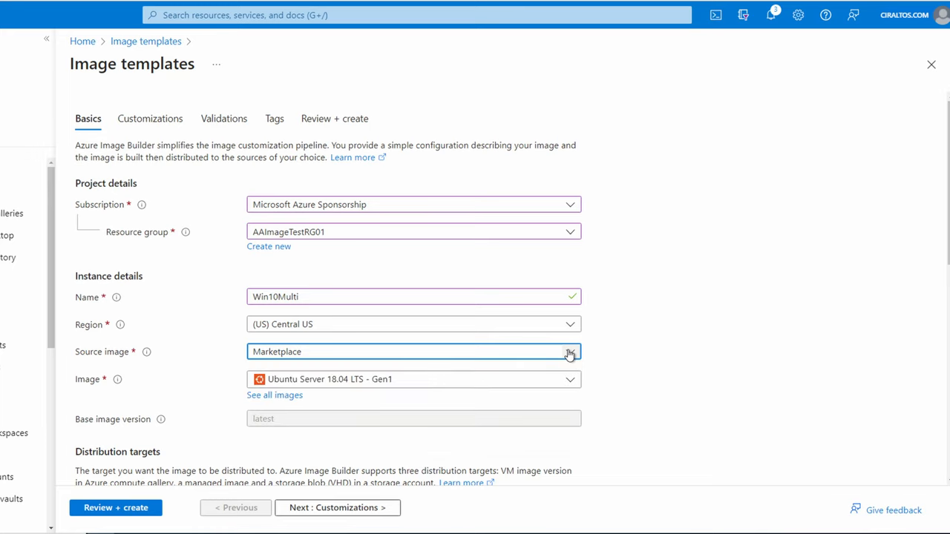
{"action": "left_click", "coordinate": [274, 395]}
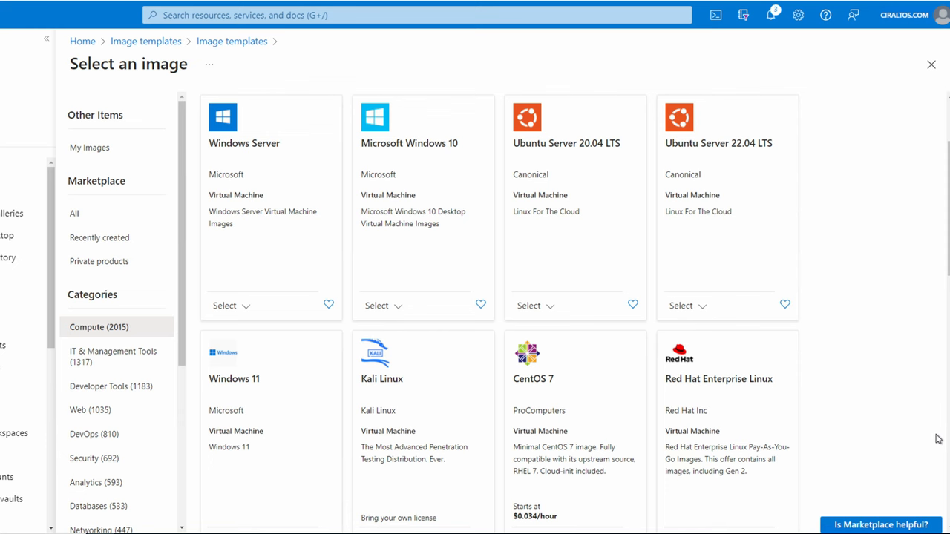
{"action": "scroll", "scroll_direction": "down", "scroll_amount": 3}
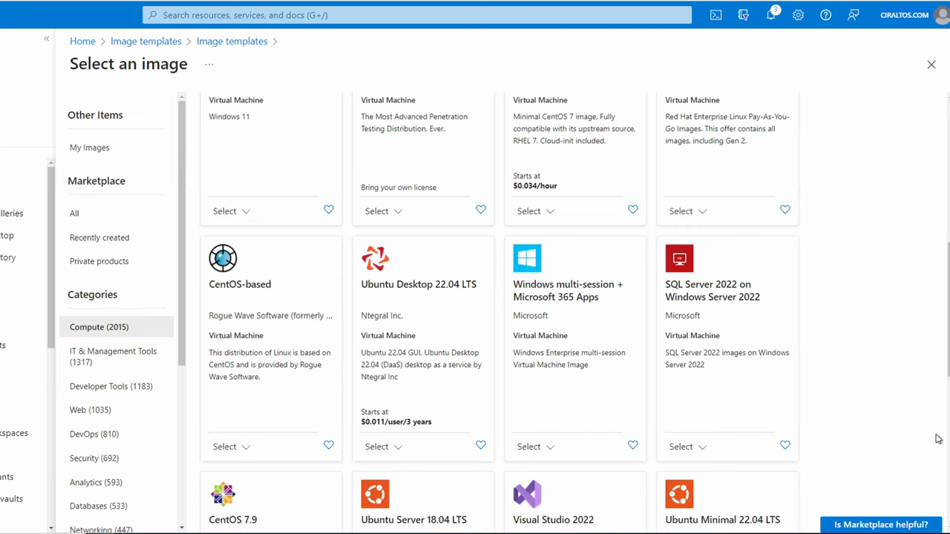
{"action": "scroll", "scroll_direction": "up", "scroll_amount": 3}
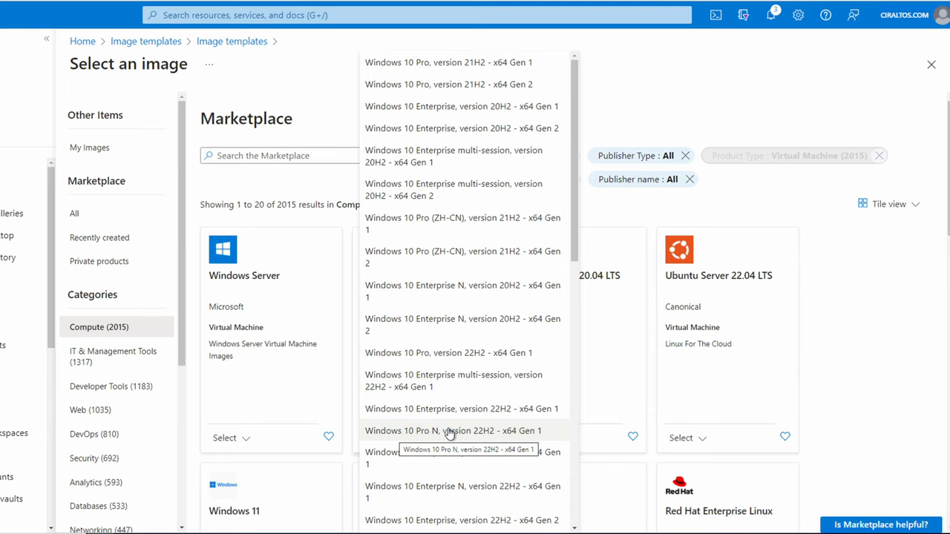
{"action": "scroll", "scroll_direction": "down", "scroll_amount": 3}
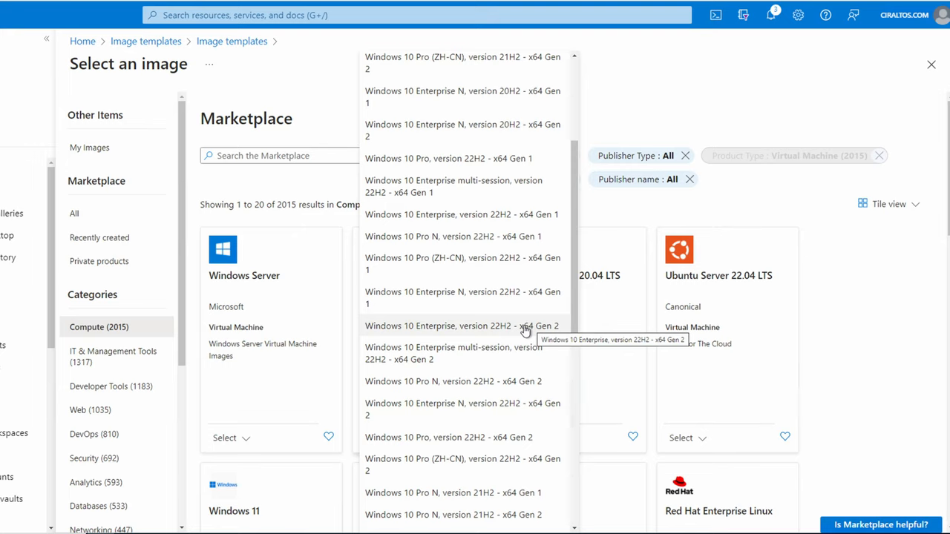
{"action": "mouse_move", "coordinate": [507, 330]}
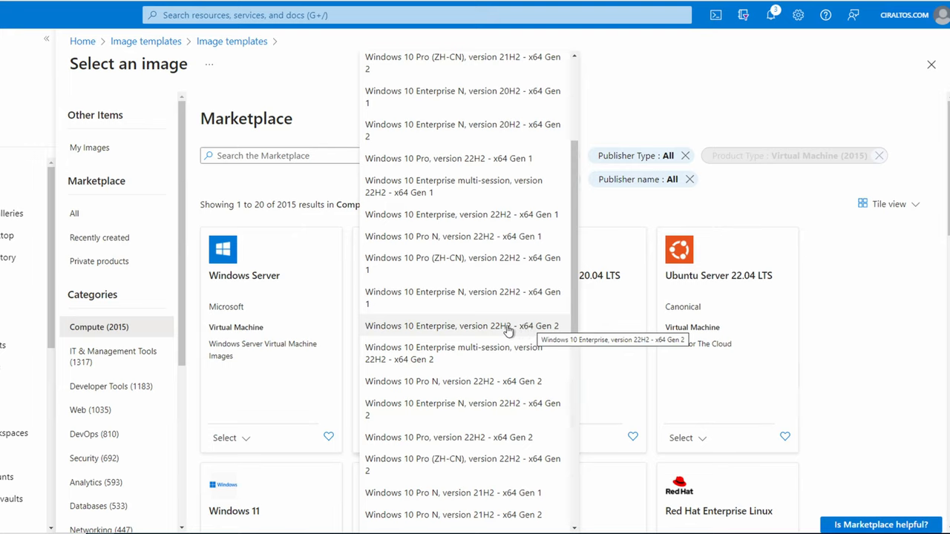
{"action": "mouse_move", "coordinate": [505, 356]}
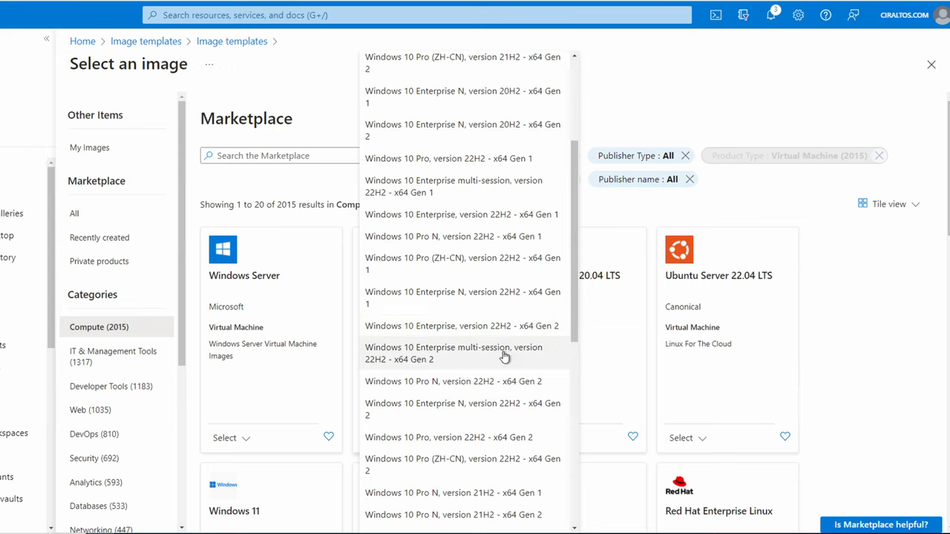
{"action": "mouse_move", "coordinate": [504, 353]}
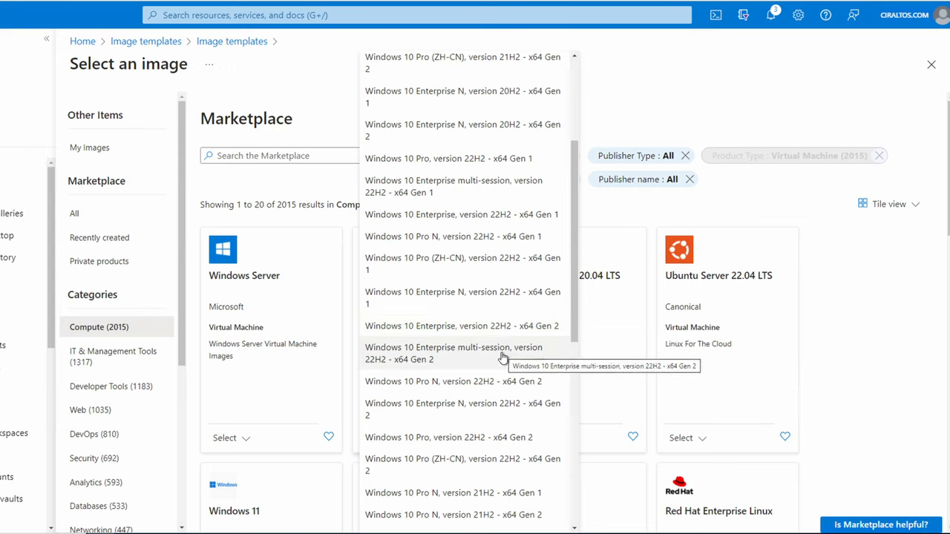
{"action": "left_click", "coordinate": [455, 353]}
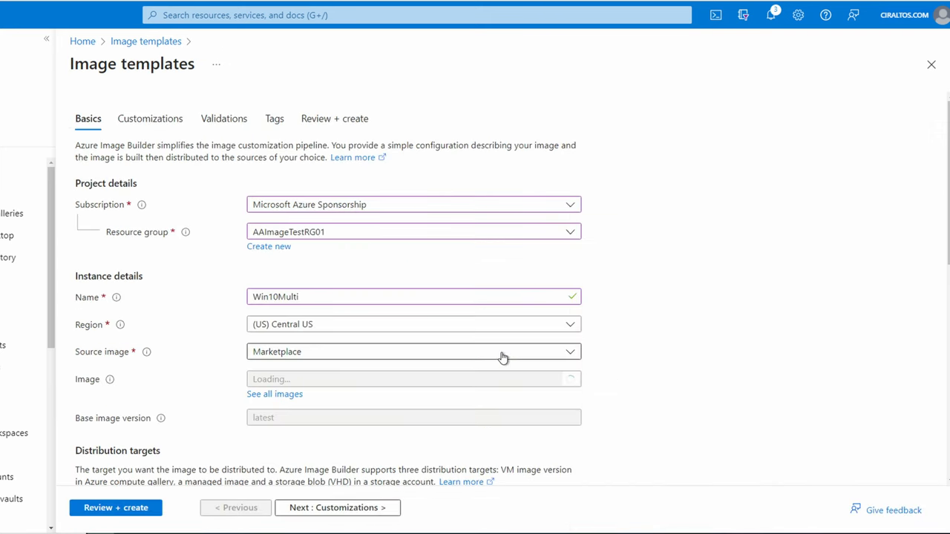
Make Managed Image the template's only distribution target
{"action": "scroll", "scroll_direction": "down", "scroll_amount": 3}
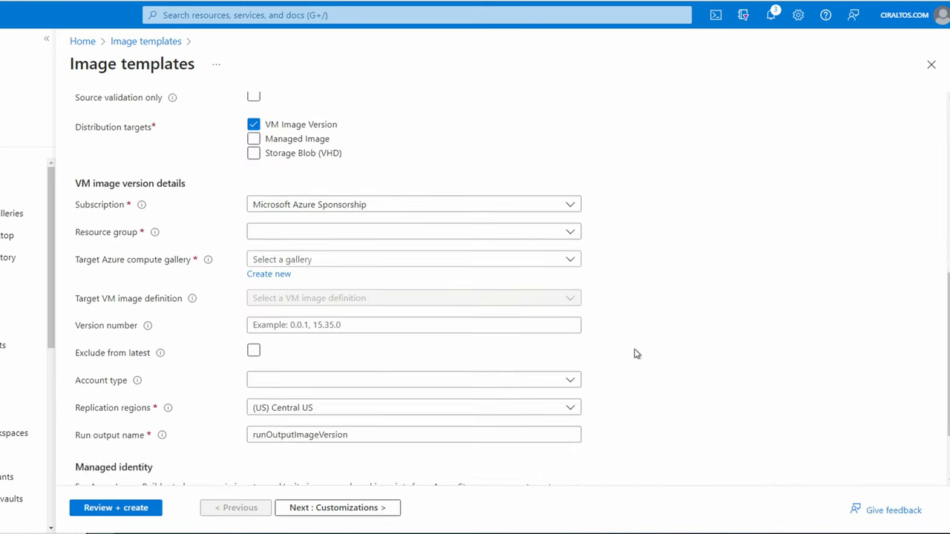
{"action": "scroll", "scroll_direction": "up", "scroll_amount": 3}
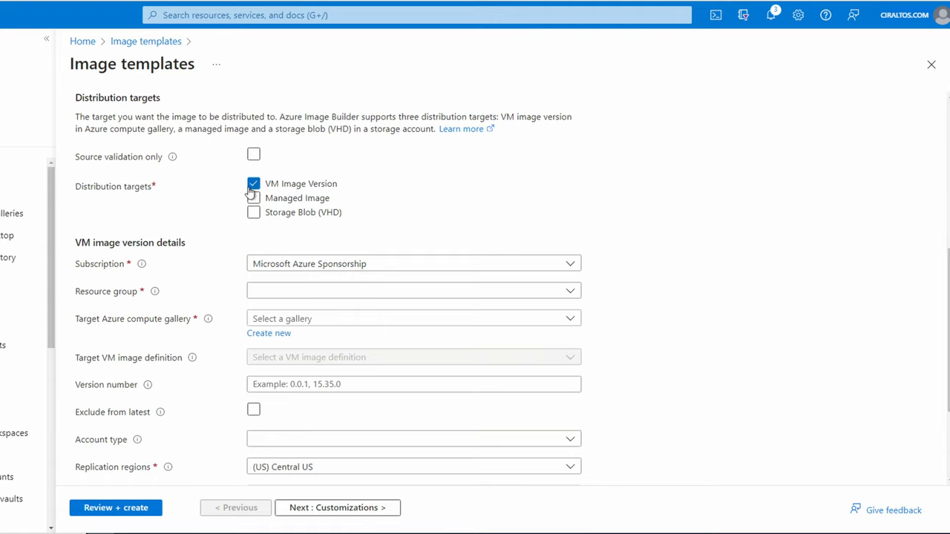
{"action": "left_click", "coordinate": [254, 199]}
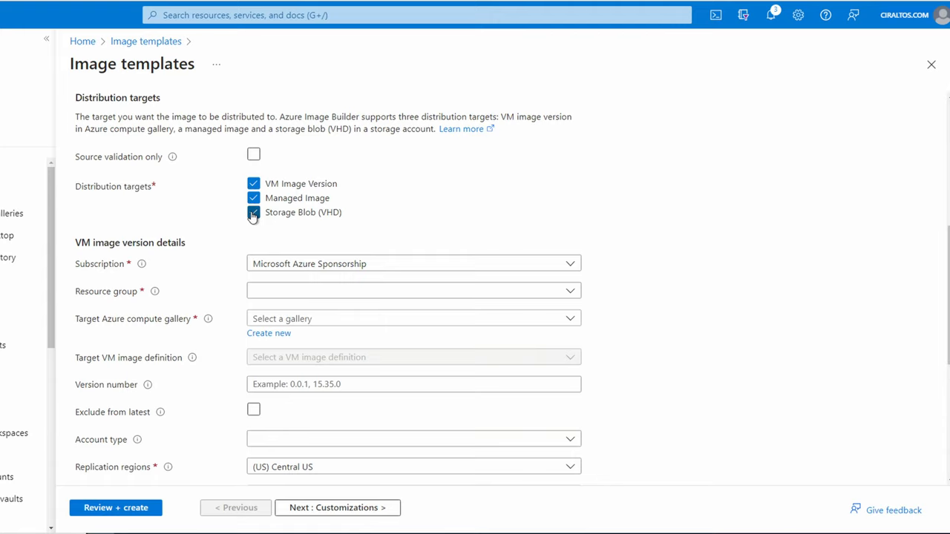
{"action": "left_click", "coordinate": [254, 213]}
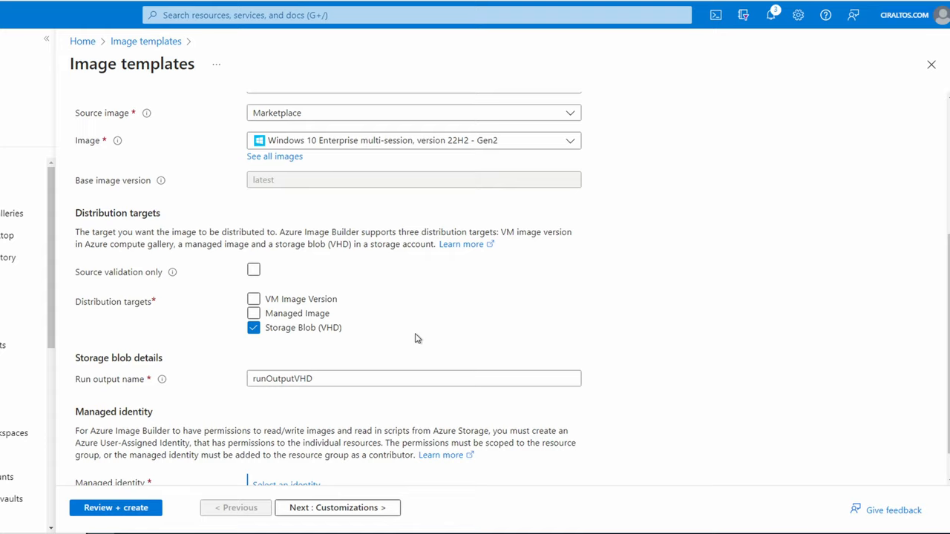
{"action": "left_click", "coordinate": [252, 313]}
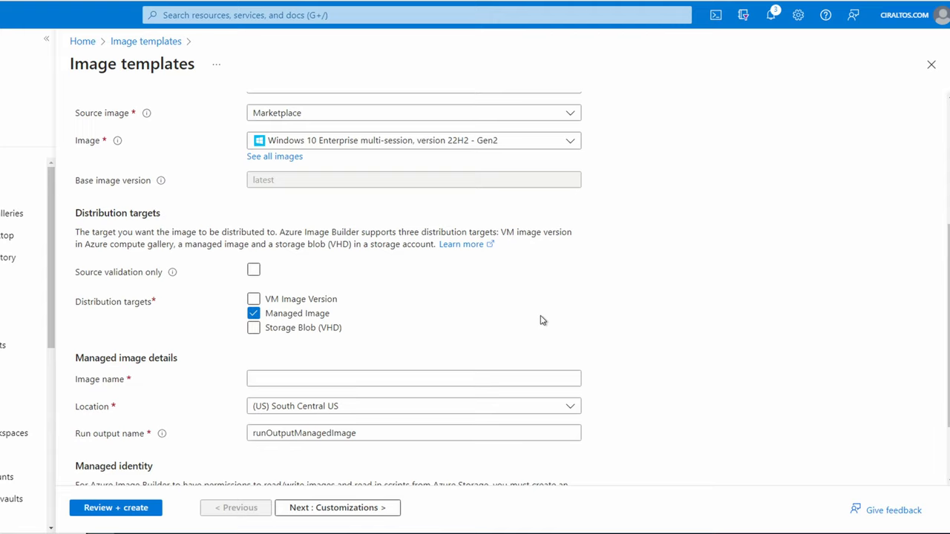
{"action": "left_click", "coordinate": [412, 379]}
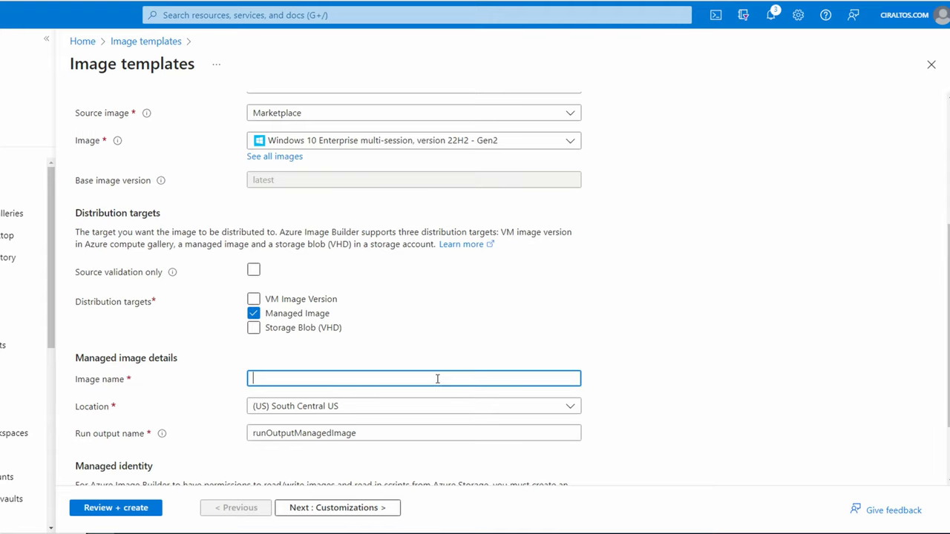
{"action": "type", "text": "Win10Multi"}
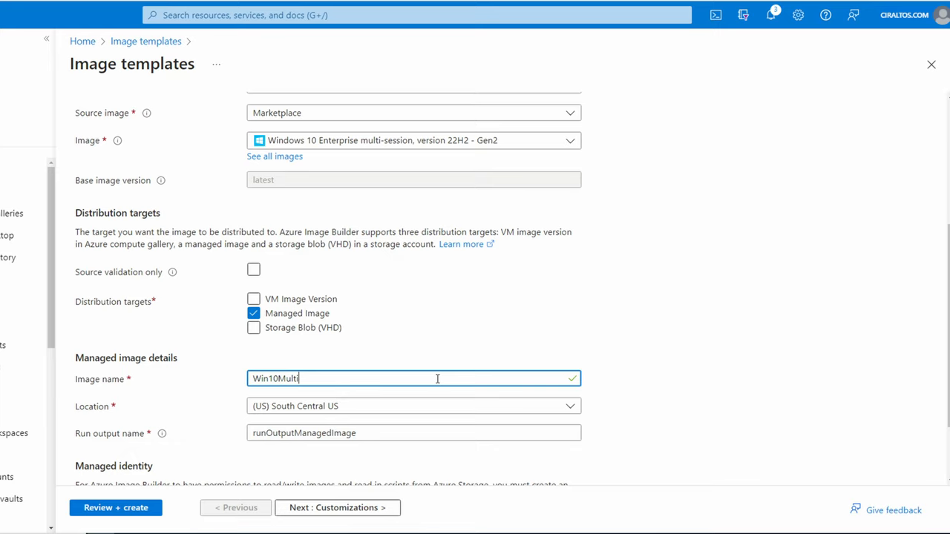
{"action": "left_click", "coordinate": [413, 406]}
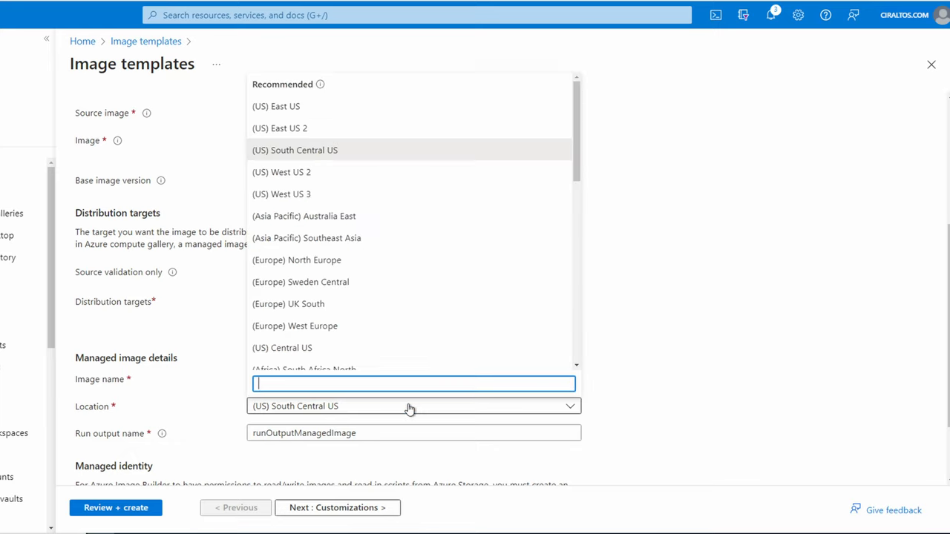
{"action": "left_click", "coordinate": [282, 348]}
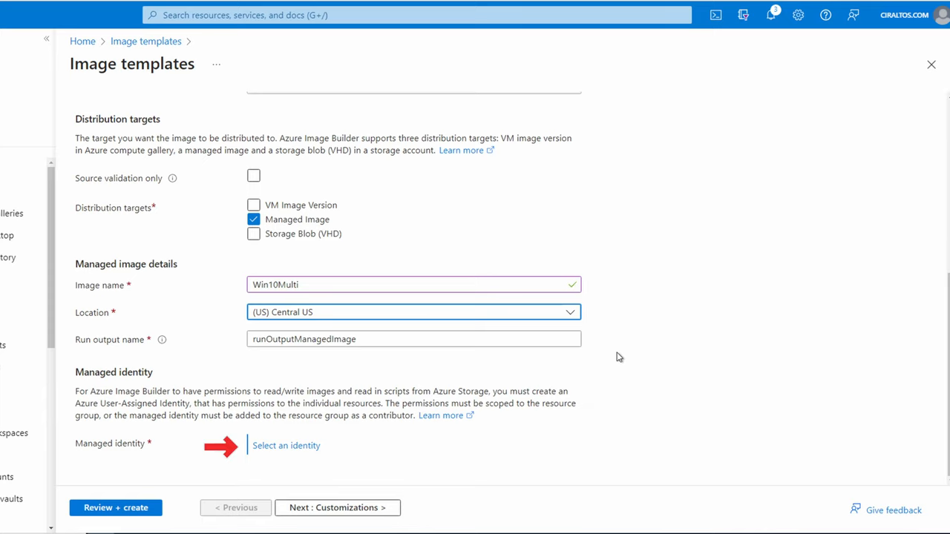
{"action": "left_click", "coordinate": [285, 445]}
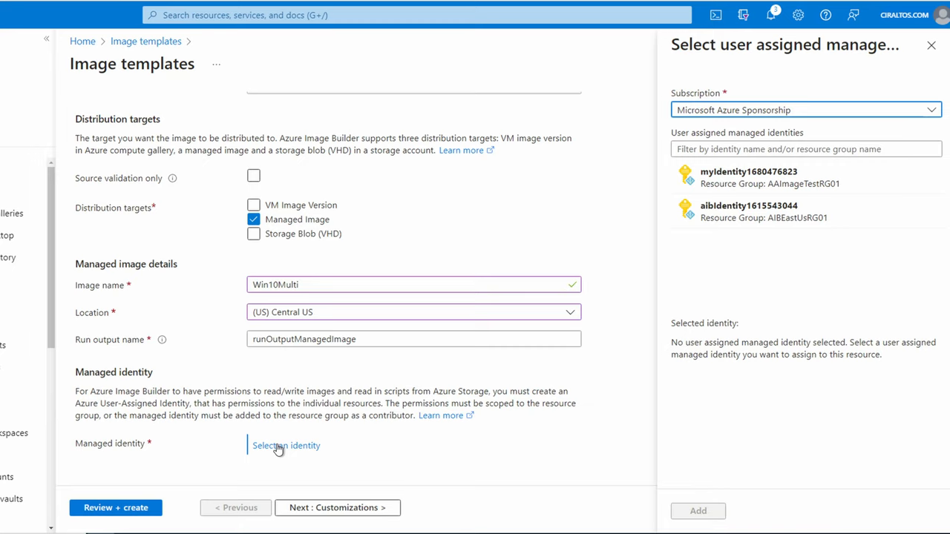
{"action": "mouse_move", "coordinate": [371, 368]}
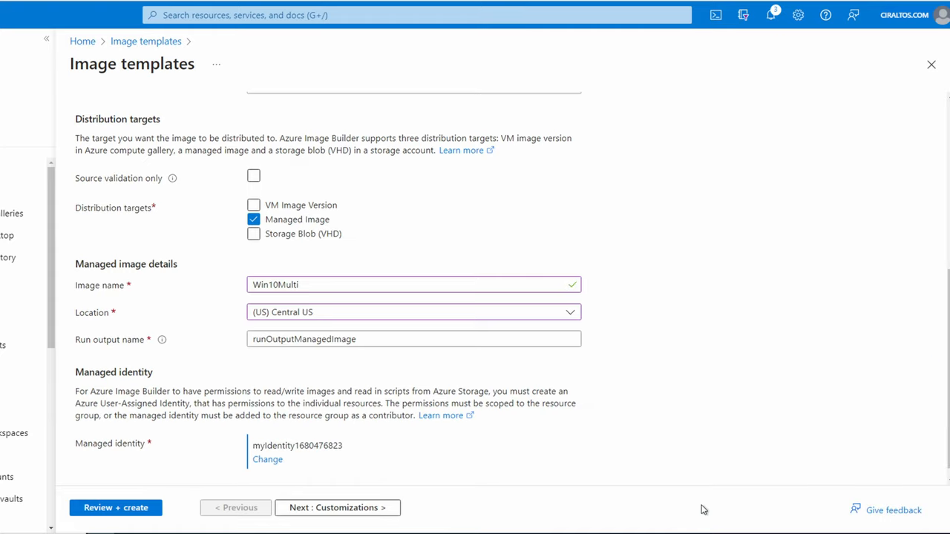
{"action": "mouse_move", "coordinate": [757, 470]}
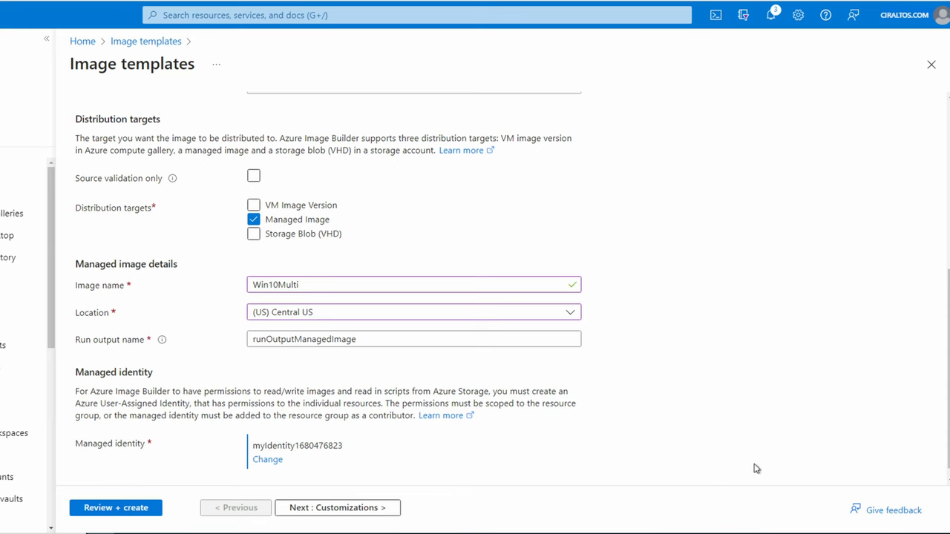
{"action": "left_click", "coordinate": [337, 508]}
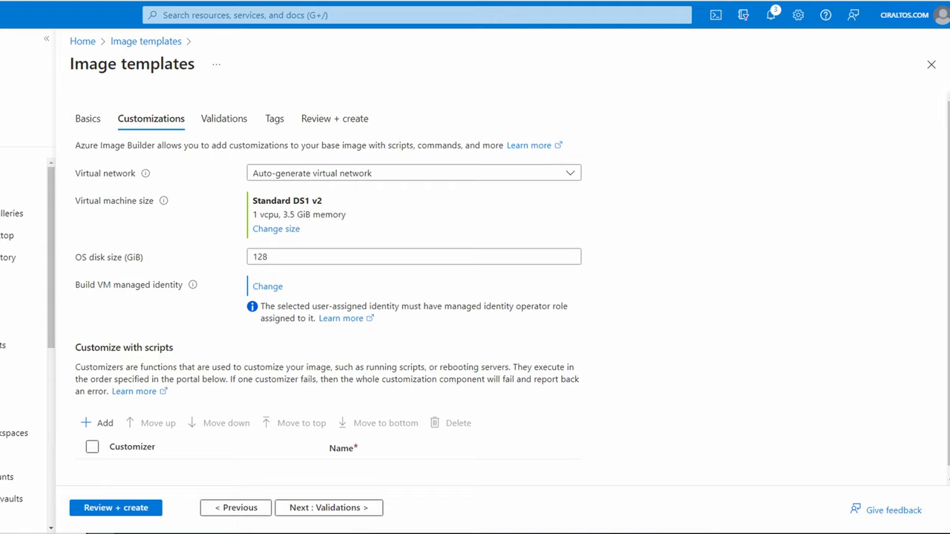
Set the build VM size to Standard B2ms and keep the auto-generated virtual network
{"action": "left_click", "coordinate": [276, 229]}
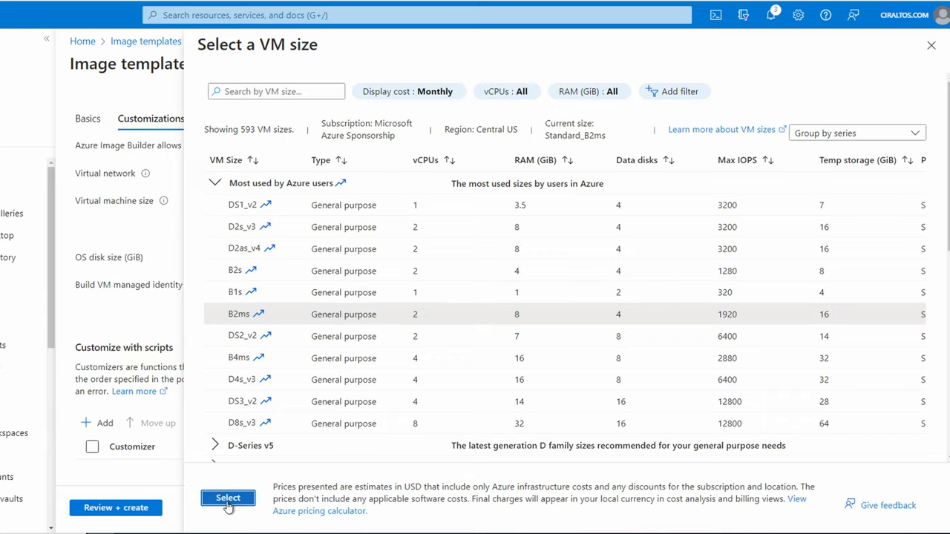
{"action": "left_click", "coordinate": [229, 499]}
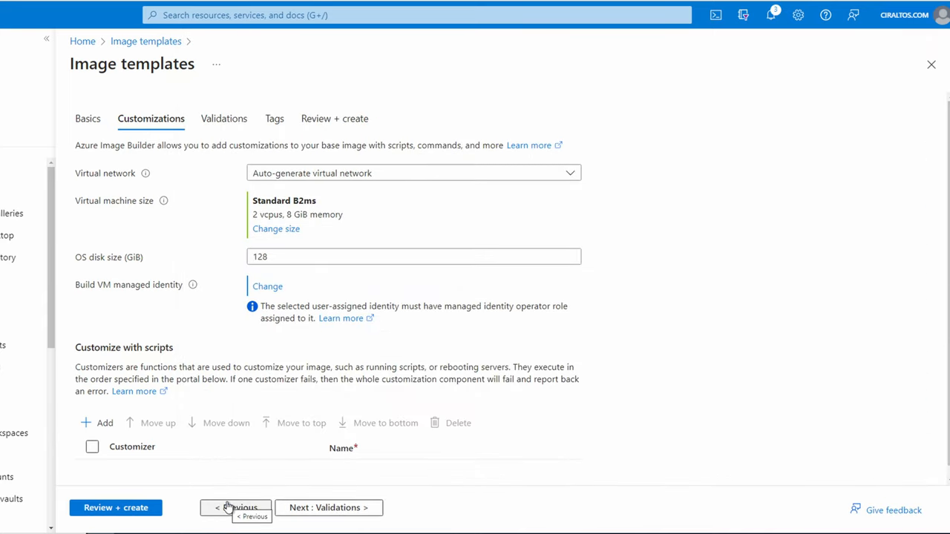
{"action": "left_click", "coordinate": [570, 172]}
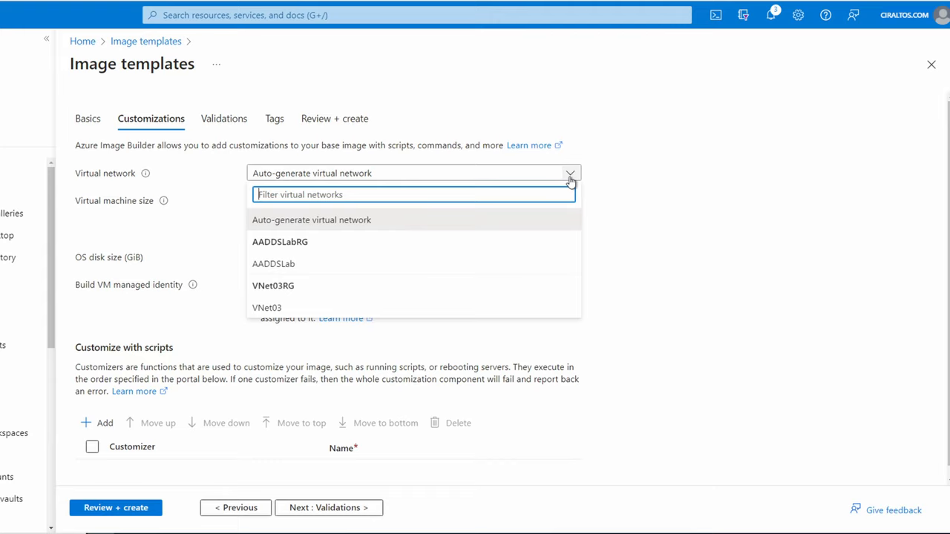
{"action": "left_click", "coordinate": [312, 219]}
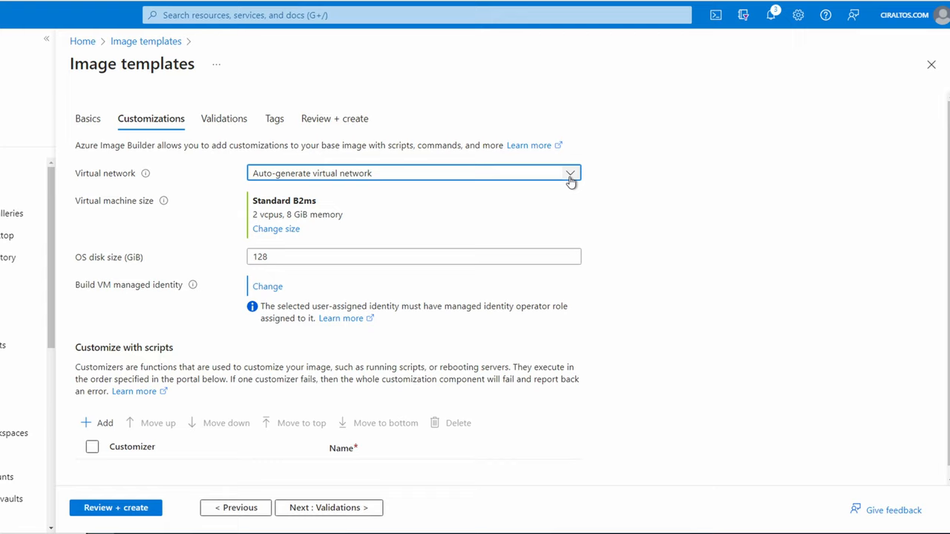
{"action": "mouse_move", "coordinate": [608, 258]}
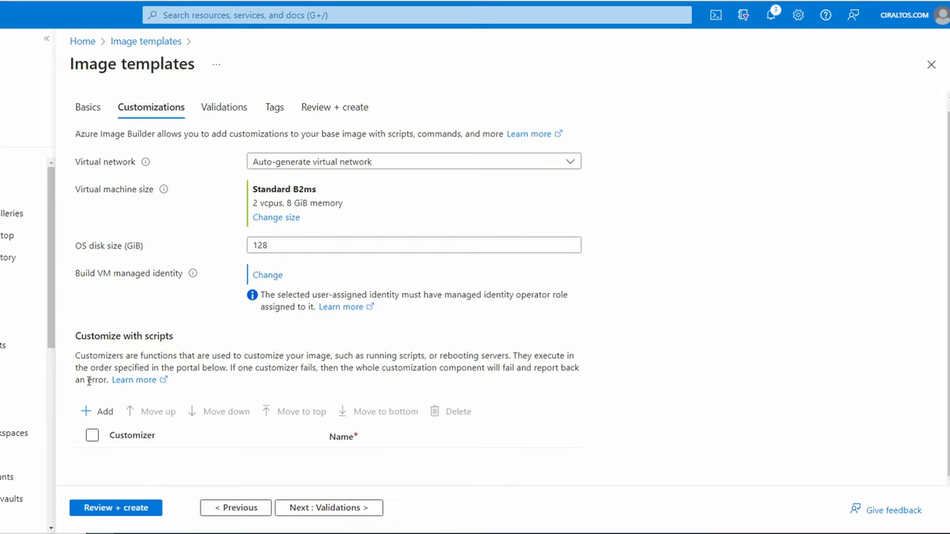
Add a script customizer of type Run a powershell command
{"action": "left_click", "coordinate": [104, 411]}
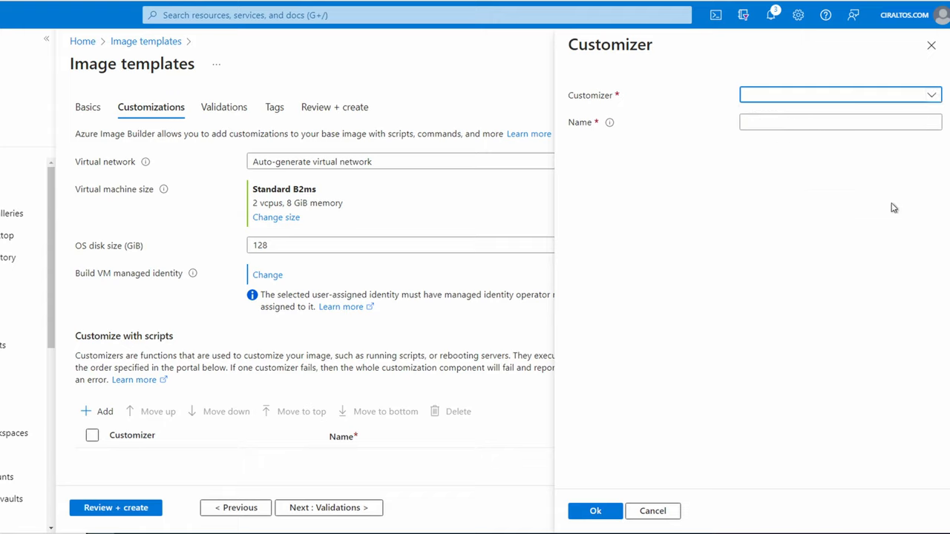
{"action": "left_click", "coordinate": [839, 95]}
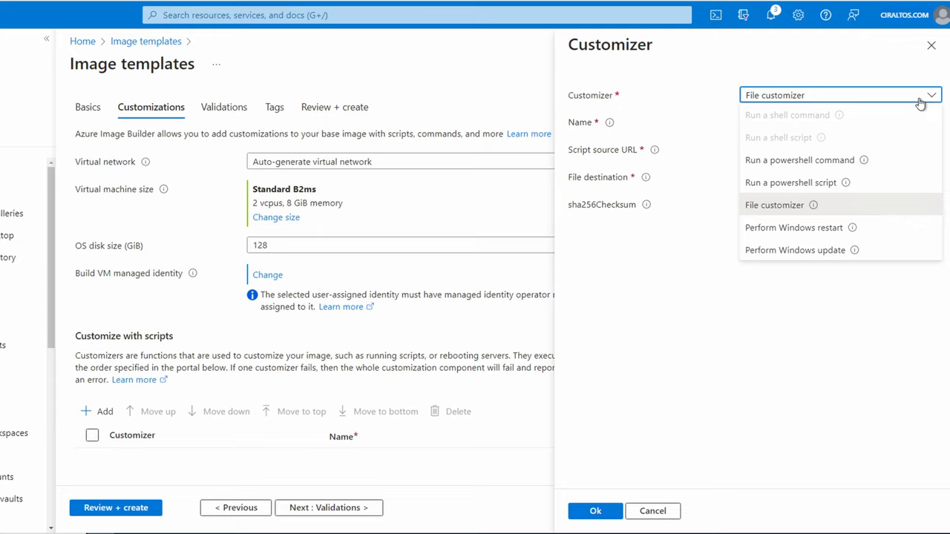
{"action": "left_click", "coordinate": [799, 161]}
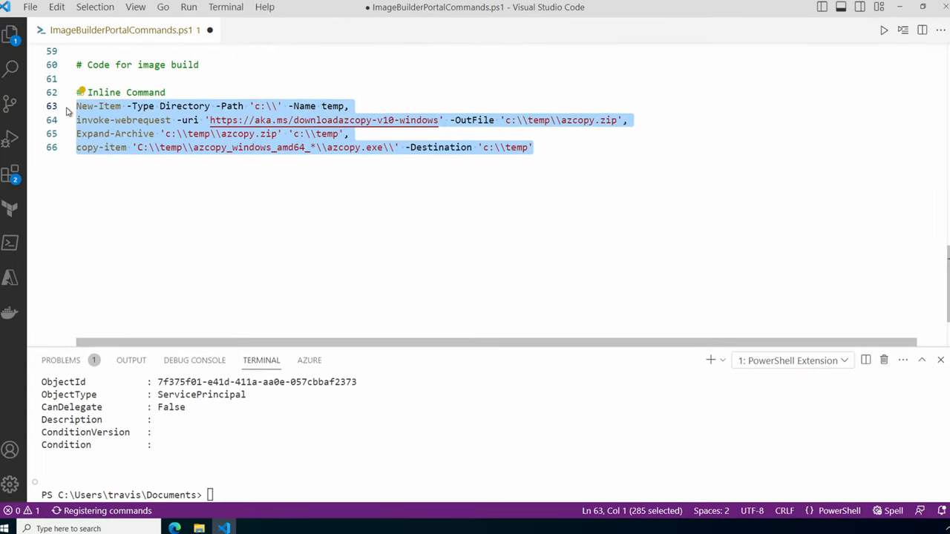
Add a Perform Windows update customizer after the PowerShell command
{"action": "left_click", "coordinate": [178, 526]}
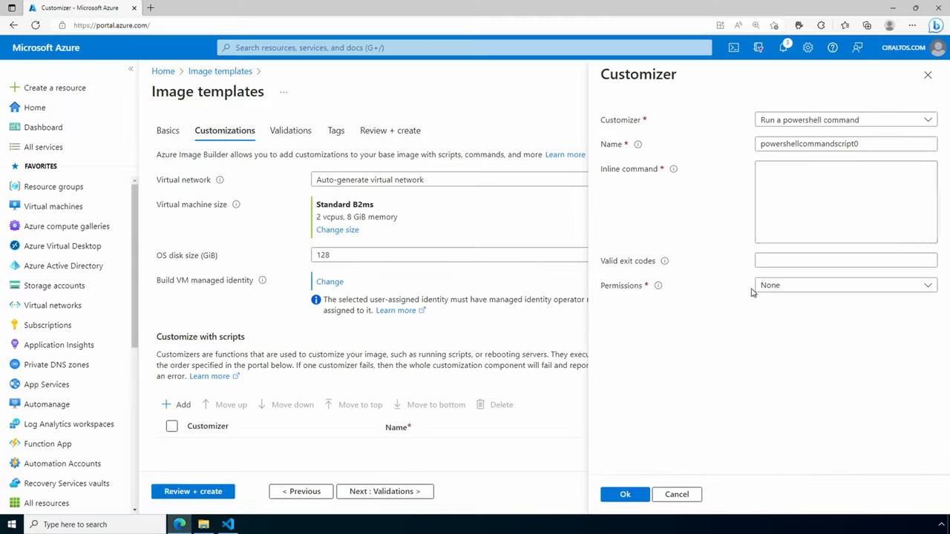
{"action": "left_click", "coordinate": [846, 201]}
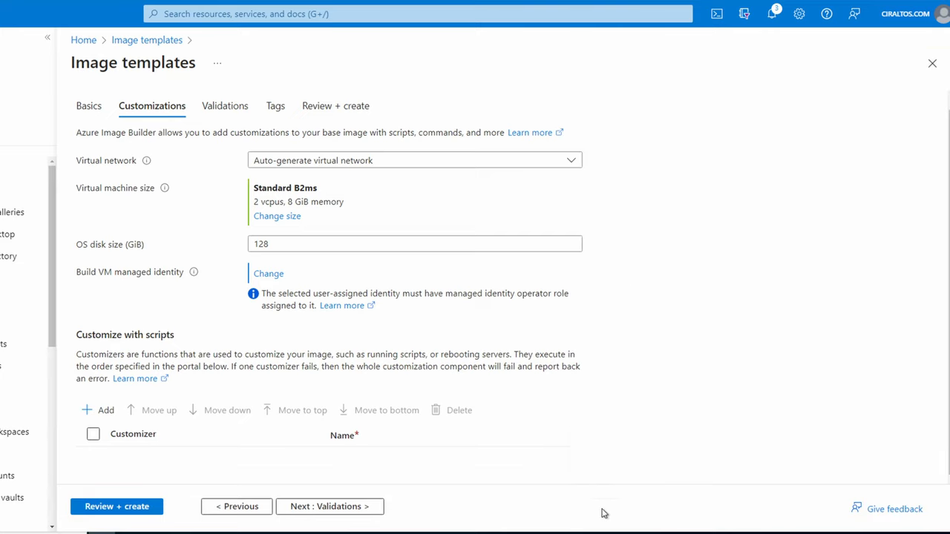
{"action": "left_click", "coordinate": [98, 410]}
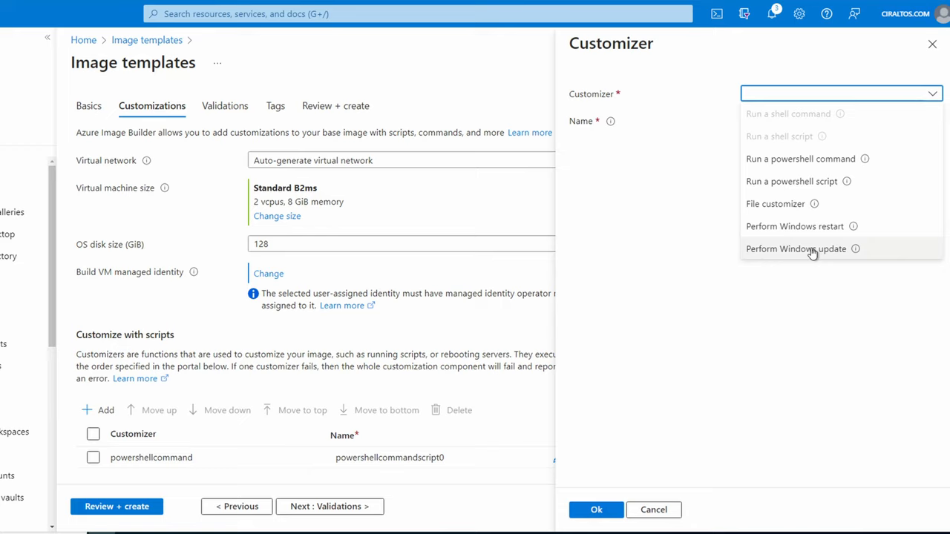
{"action": "left_click", "coordinate": [796, 249]}
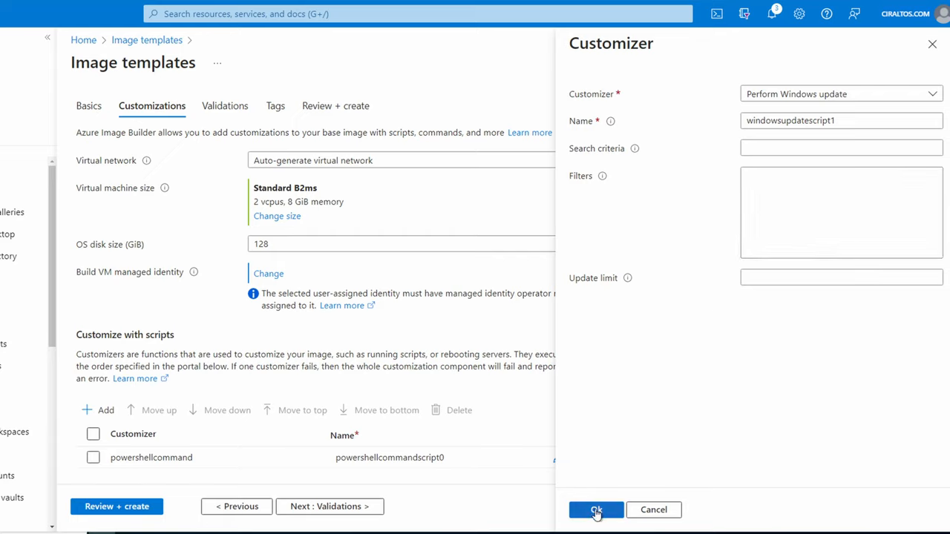
{"action": "left_click", "coordinate": [597, 511]}
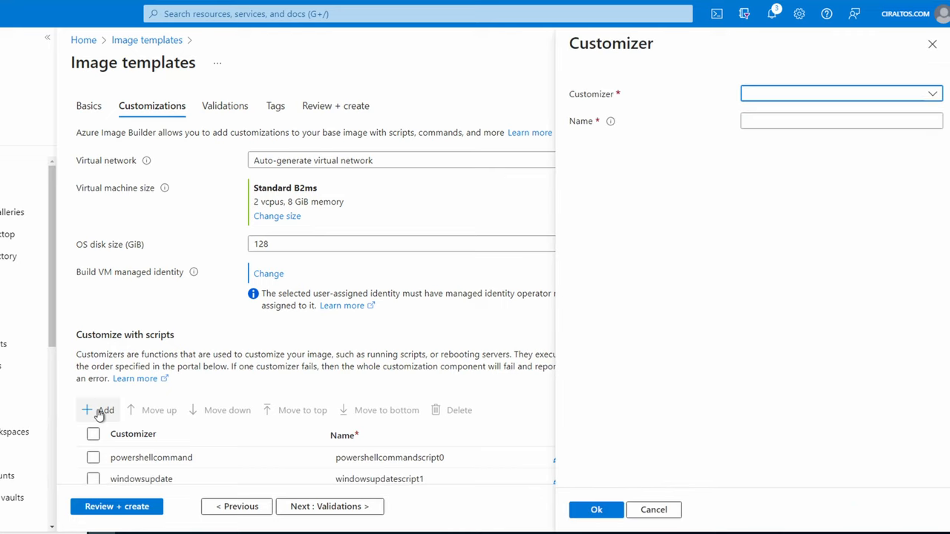
Add a Perform Windows restart customizer to the template
{"action": "left_click", "coordinate": [841, 92]}
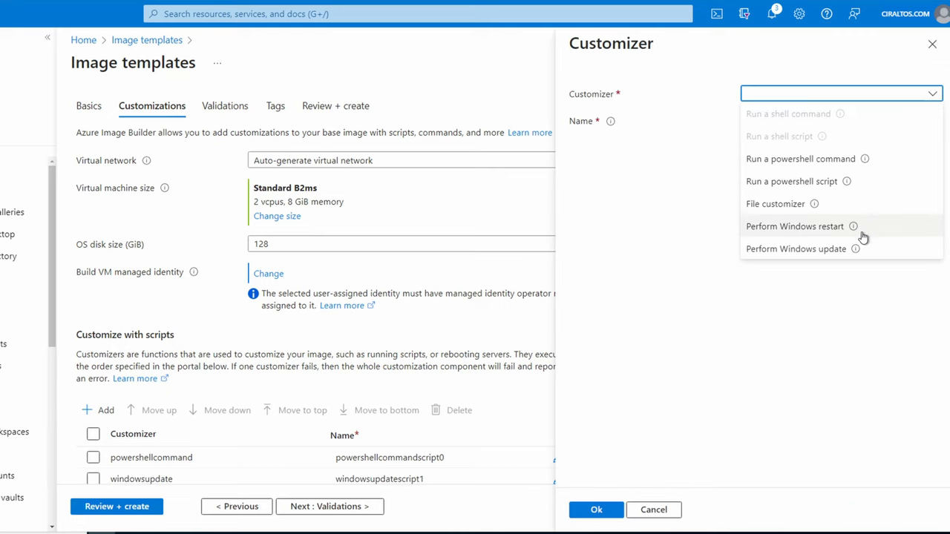
{"action": "left_click", "coordinate": [795, 226]}
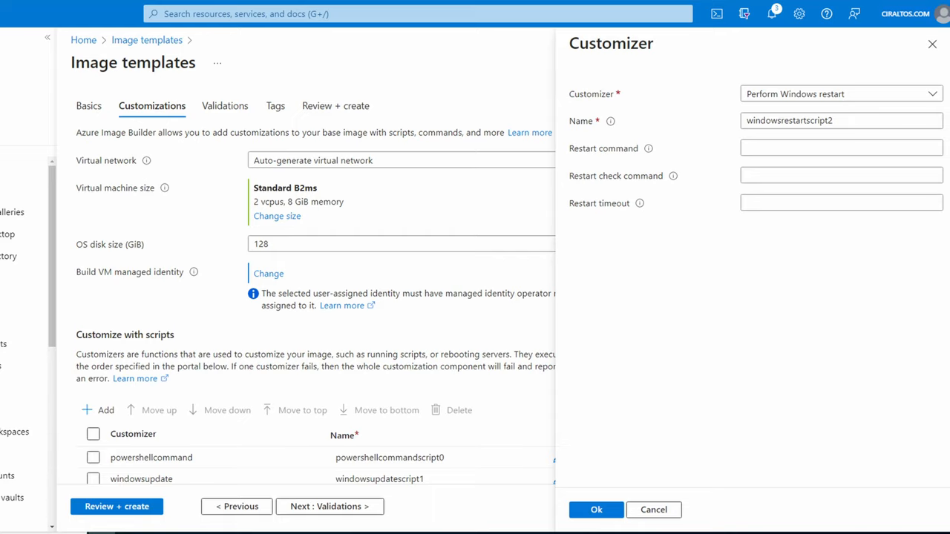
{"action": "left_click", "coordinate": [596, 510]}
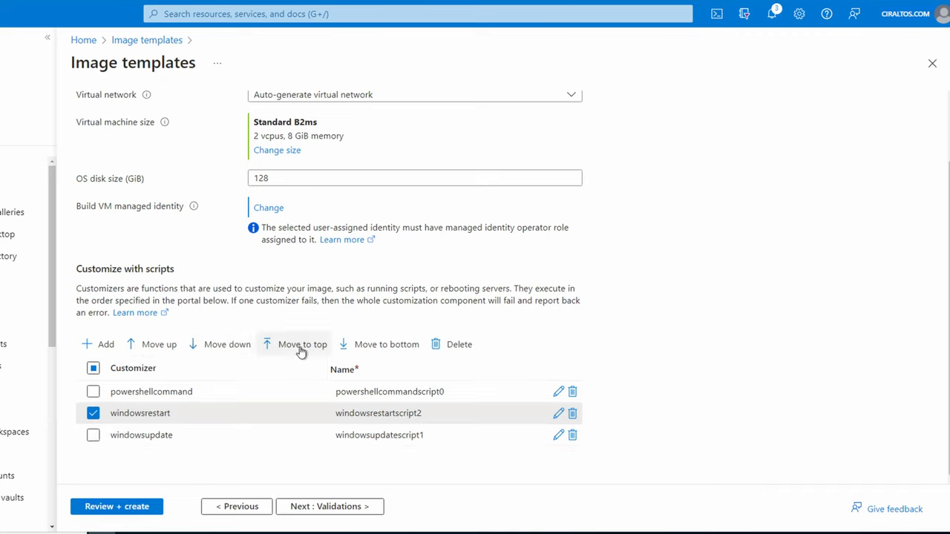
Move windowsrestart to the bottom so customizers run powershellcommand, windowsupdate, windowsrestart; skip adding validators
{"action": "left_click", "coordinate": [386, 345]}
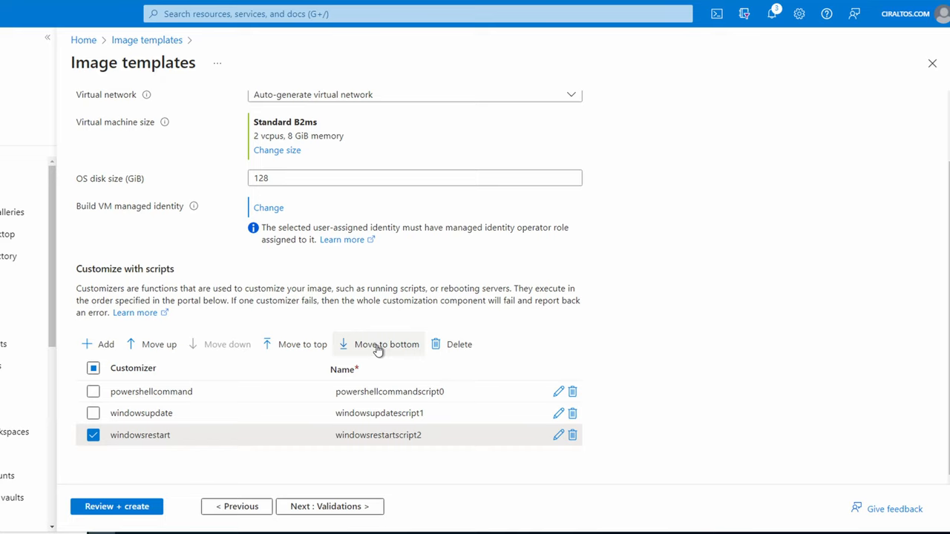
{"action": "left_click", "coordinate": [329, 506]}
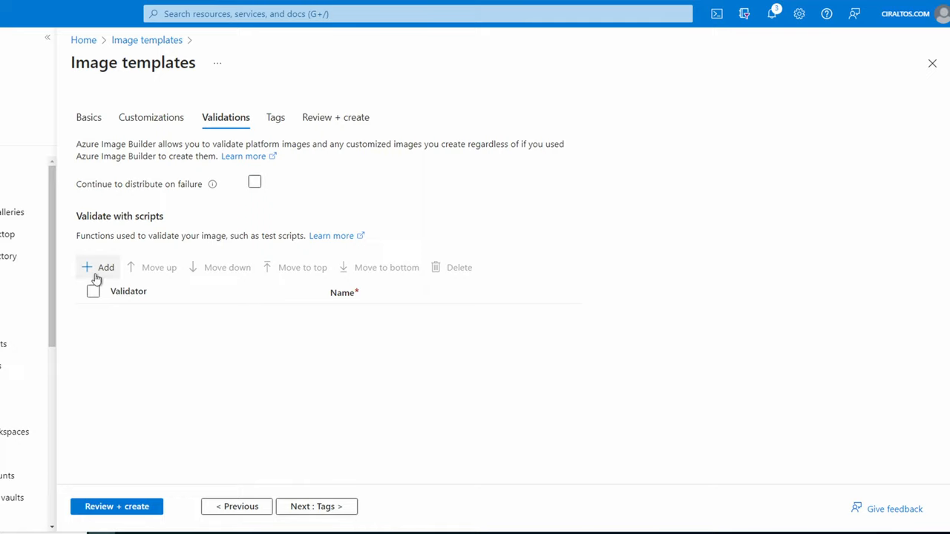
{"action": "left_click", "coordinate": [98, 267]}
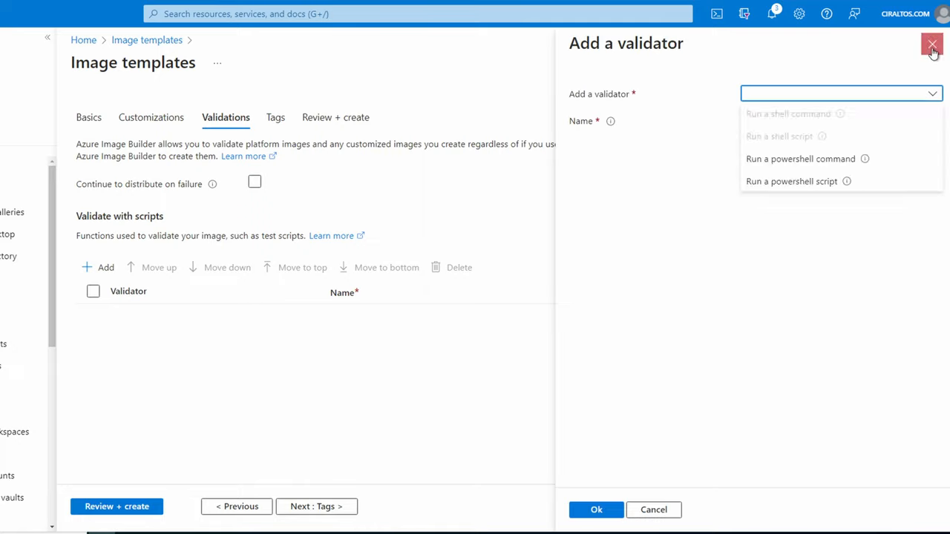
{"action": "left_click", "coordinate": [932, 44]}
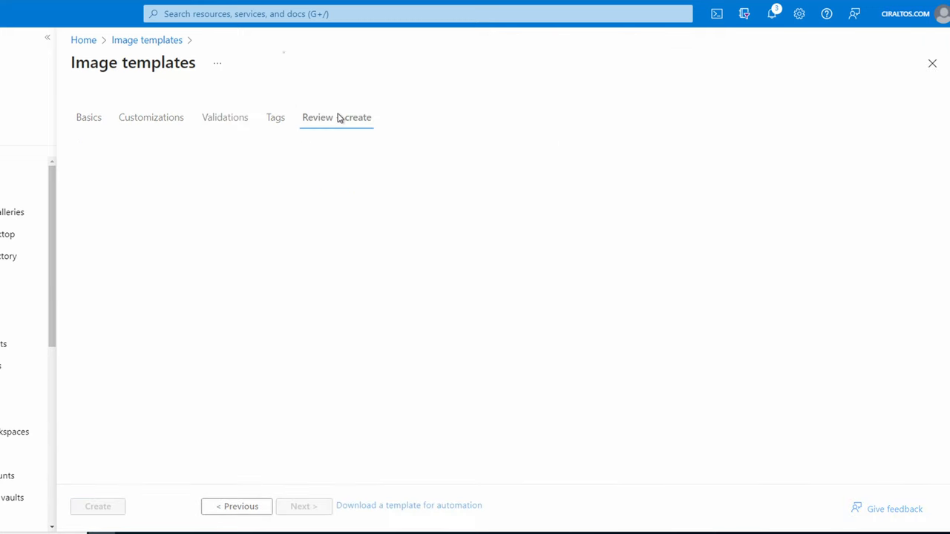
Create the Win10Multi image template after validation passes and return to the Image templates list
{"action": "left_click", "coordinate": [335, 118]}
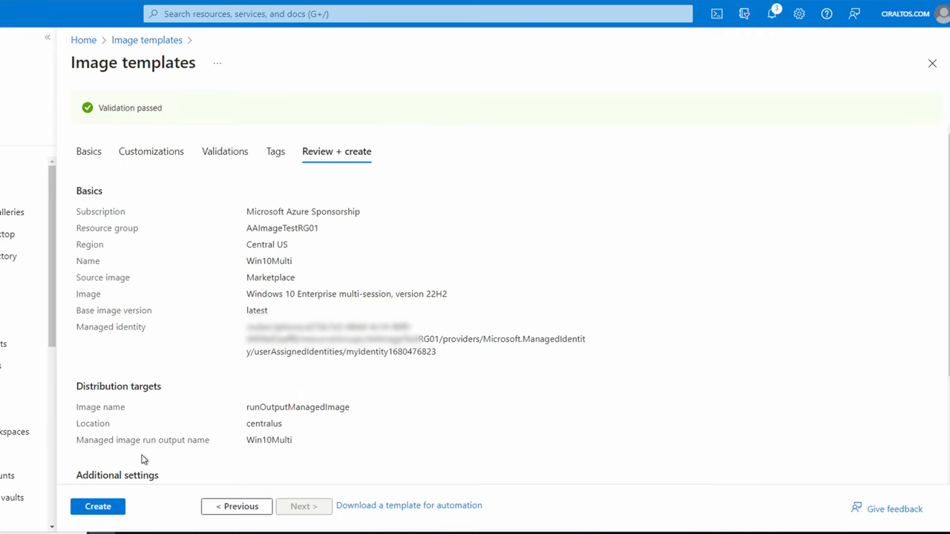
{"action": "left_click", "coordinate": [97, 506]}
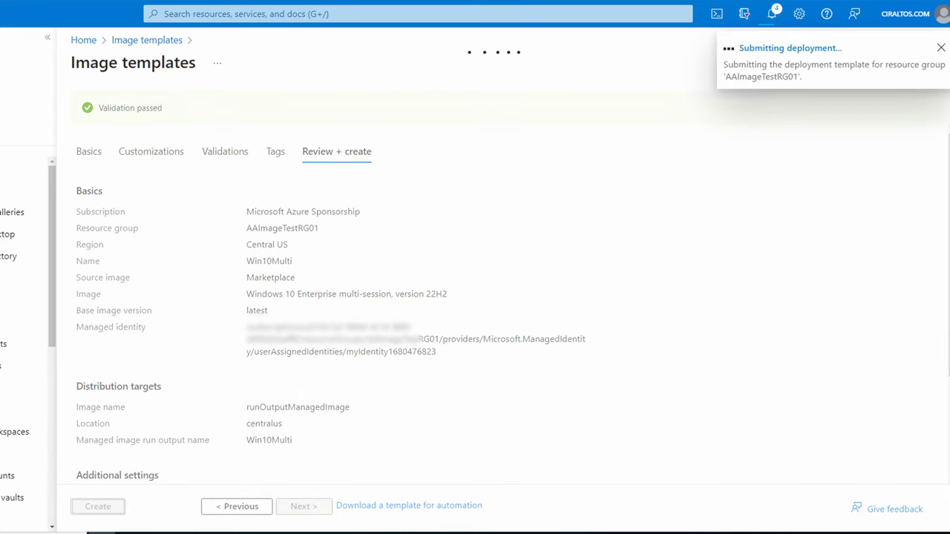
{"action": "left_click", "coordinate": [98, 507]}
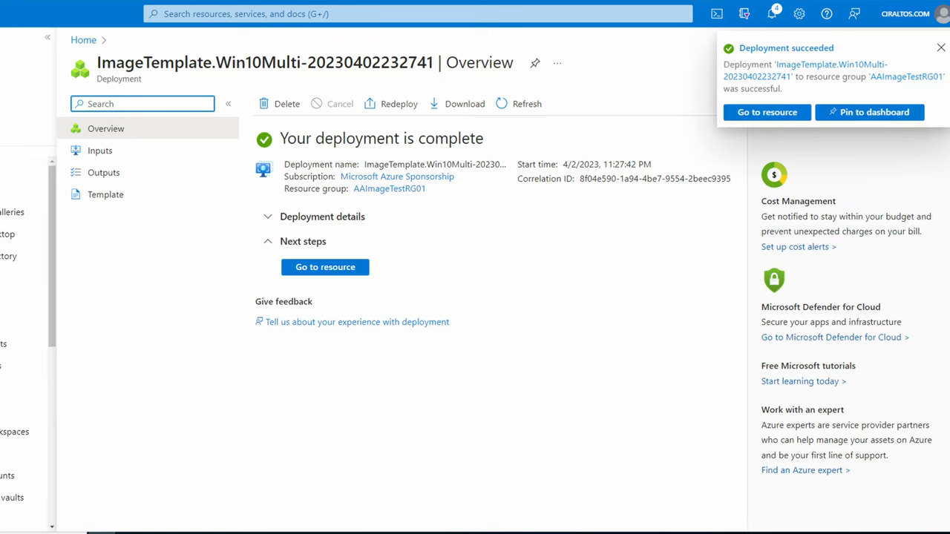
{"action": "left_click", "coordinate": [416, 13]}
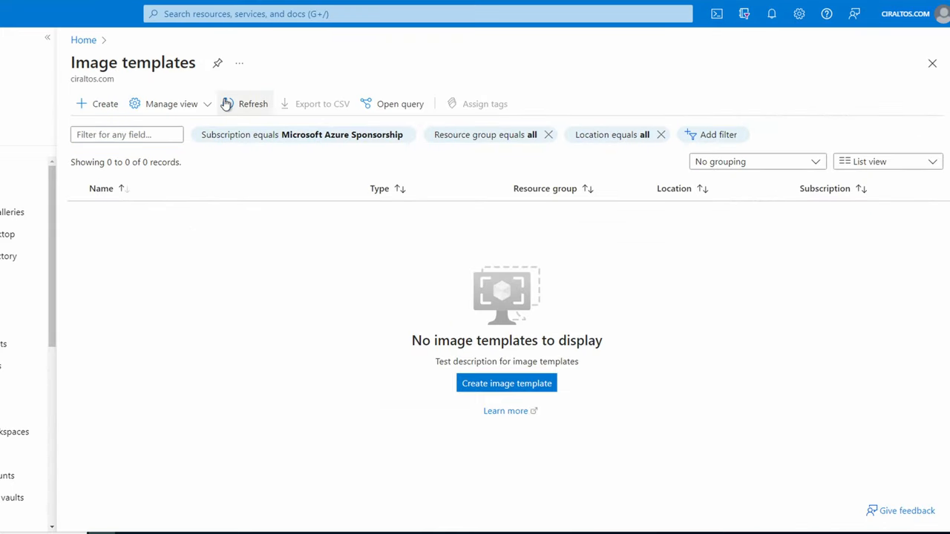
Refresh the list, open resource group AAImageTestRG01 in a second tab, and open Win10Multi's overview
{"action": "left_click", "coordinate": [253, 104]}
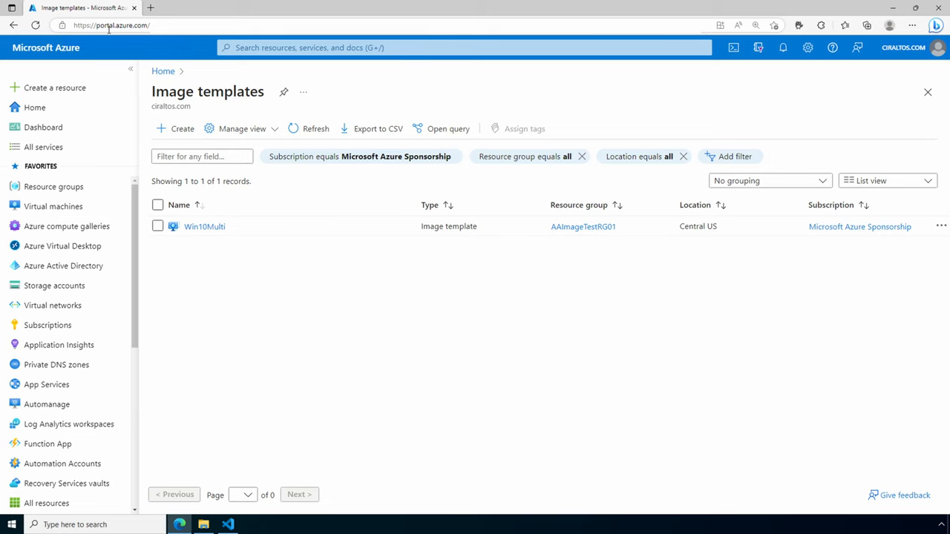
{"action": "left_click", "coordinate": [54, 187]}
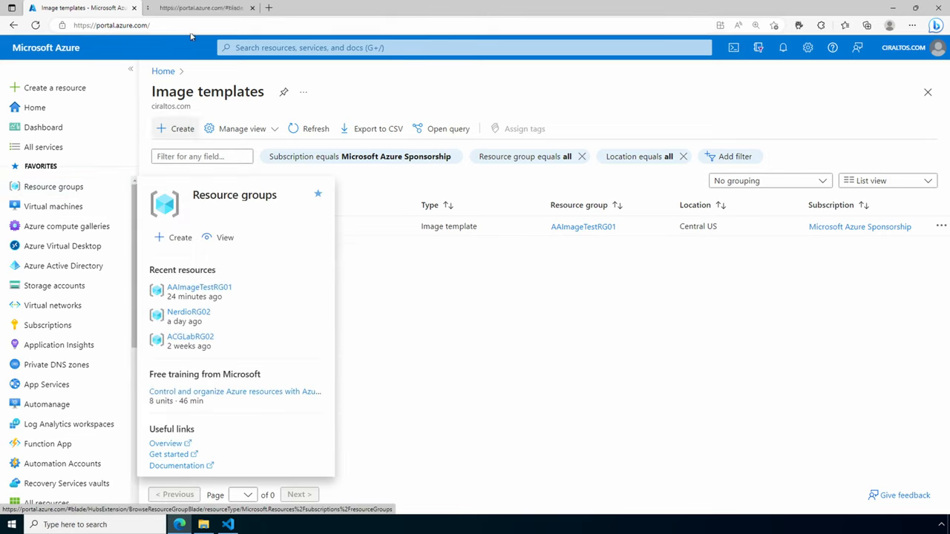
{"action": "left_click", "coordinate": [199, 287]}
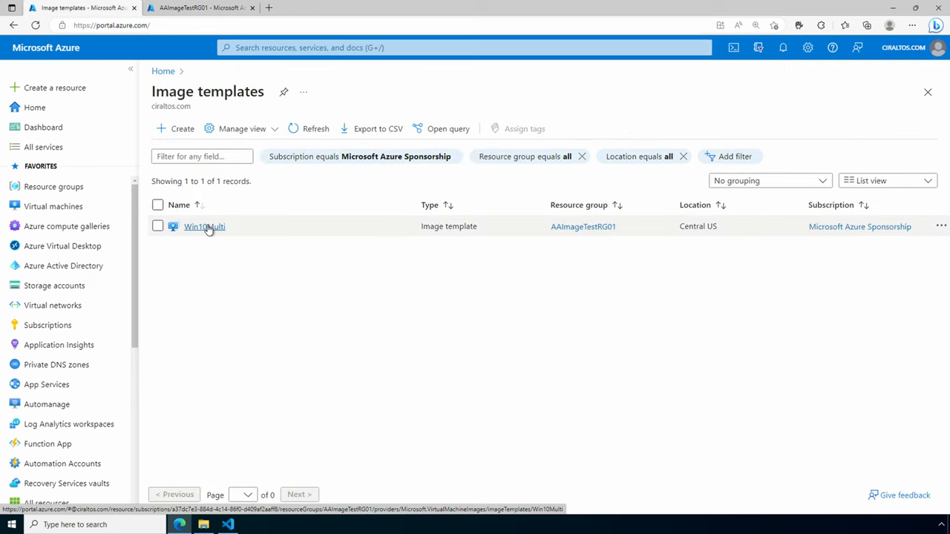
{"action": "left_click", "coordinate": [205, 226]}
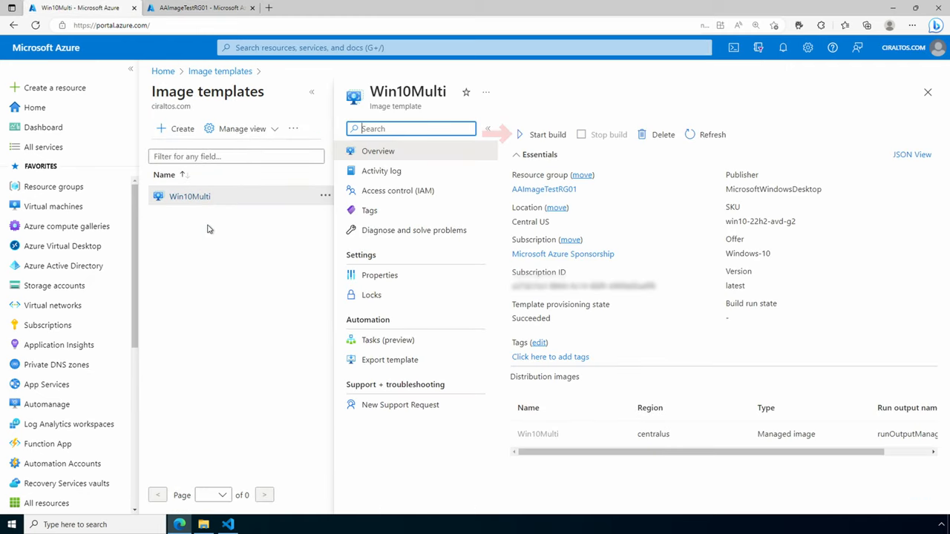
{"action": "mouse_move", "coordinate": [532, 140]}
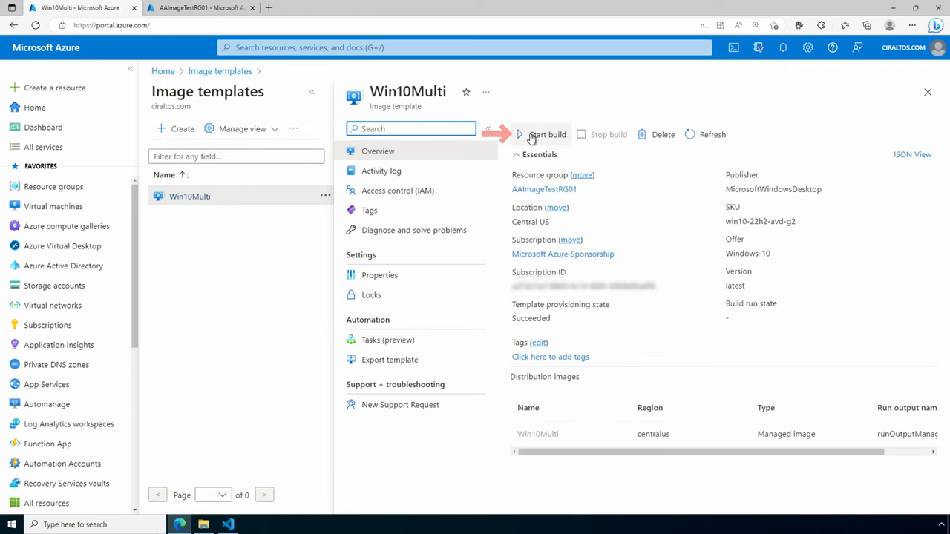
Start the Win10Multi image build and switch to the resource groups tab
{"action": "left_click", "coordinate": [546, 134]}
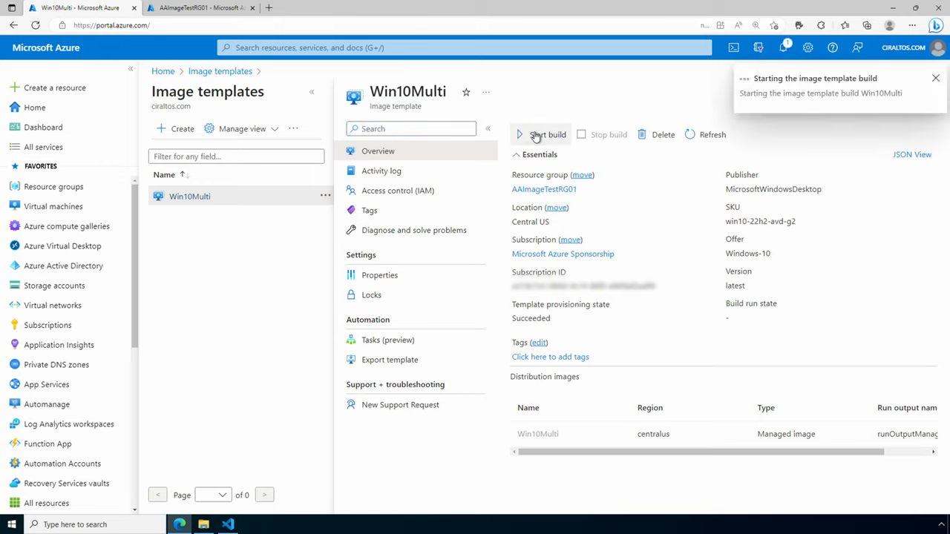
{"action": "left_click", "coordinate": [783, 48]}
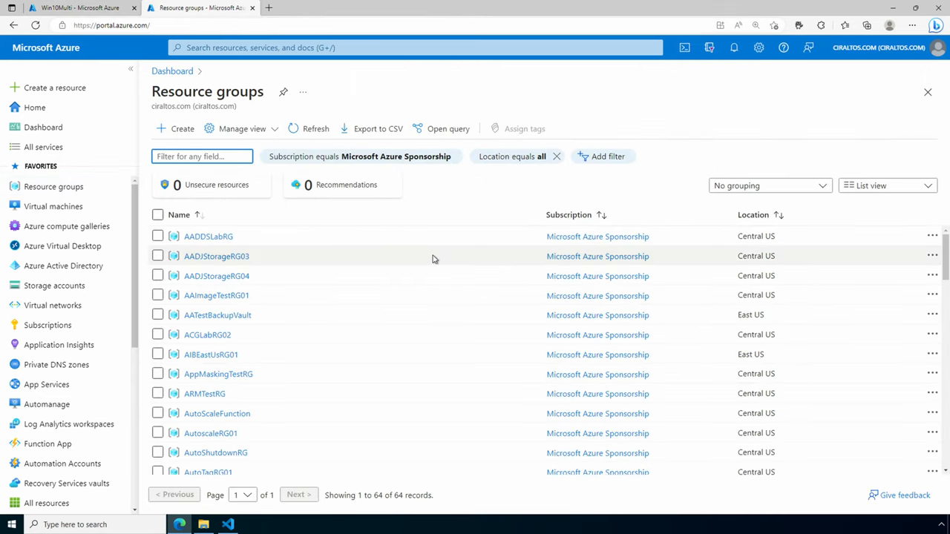
Open staging group IT_AAImageTestRG01_Win10Multi and refresh until its eight build resources appear
{"action": "scroll", "scroll_direction": "down", "scroll_amount": 3}
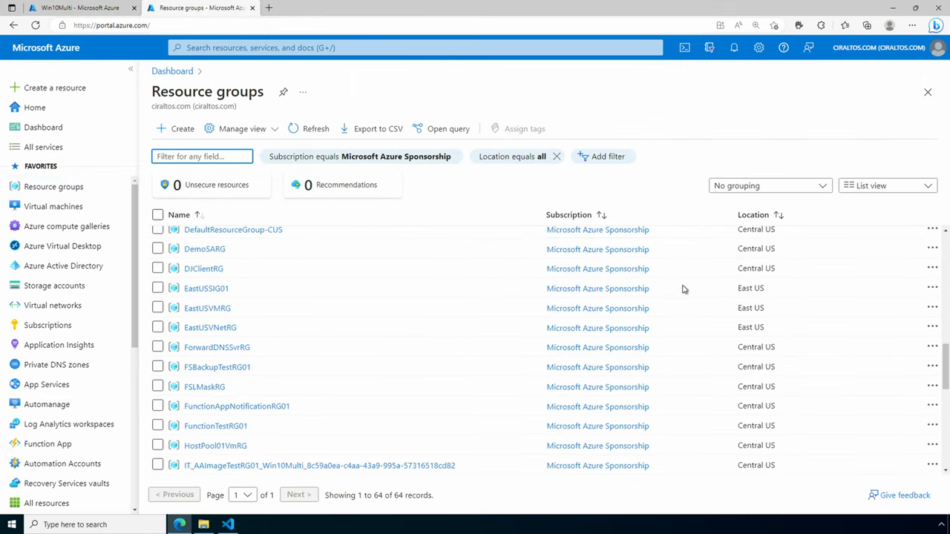
{"action": "scroll", "scroll_direction": "down", "scroll_amount": 3}
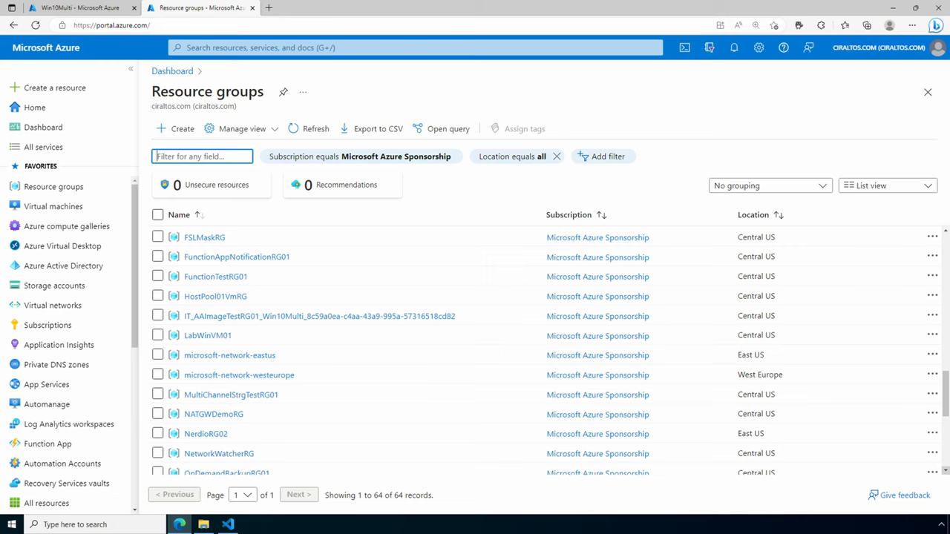
{"action": "left_click", "coordinate": [319, 315]}
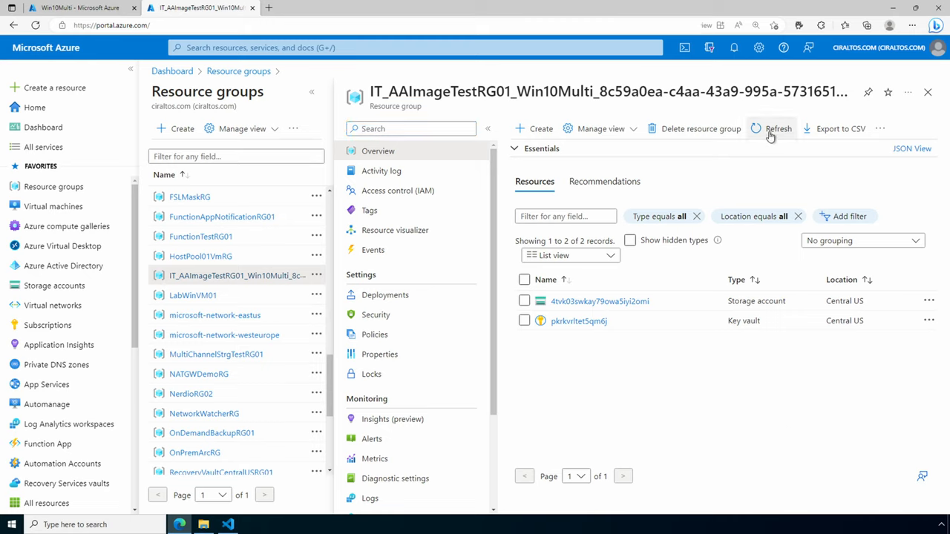
{"action": "left_click", "coordinate": [778, 127]}
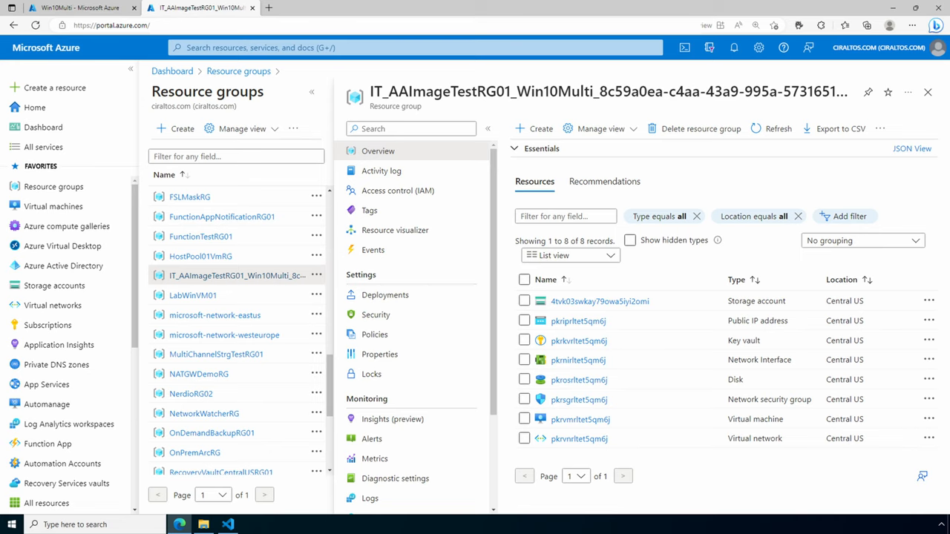
{"action": "left_click", "coordinate": [81, 7]}
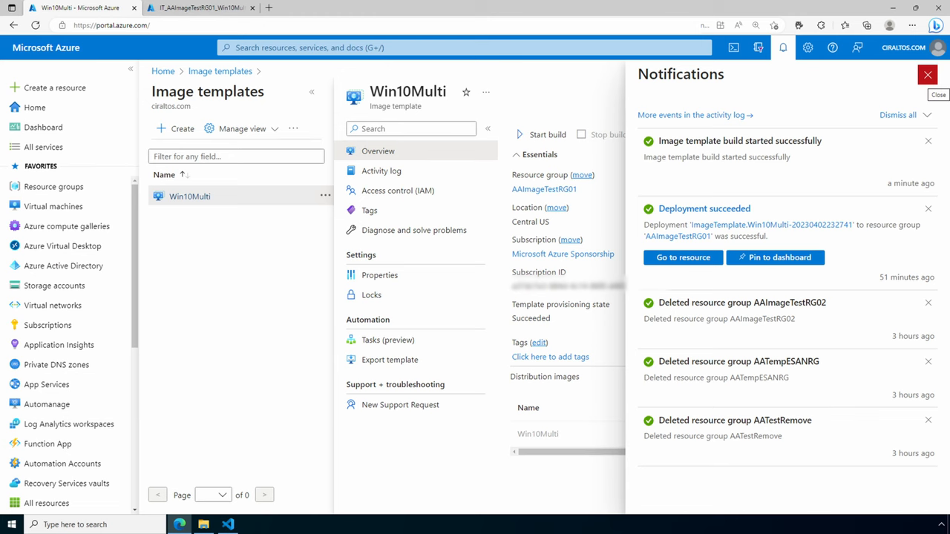
Close notifications and open AAImageTestRG01, now listing the Win10Multi image beside its template and identity
{"action": "left_click", "coordinate": [201, 7]}
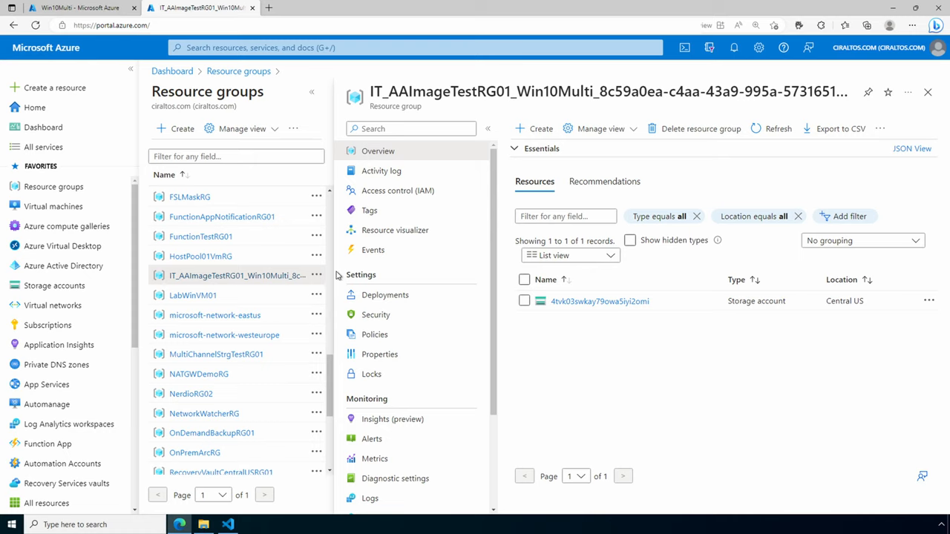
{"action": "mouse_move", "coordinate": [331, 367]}
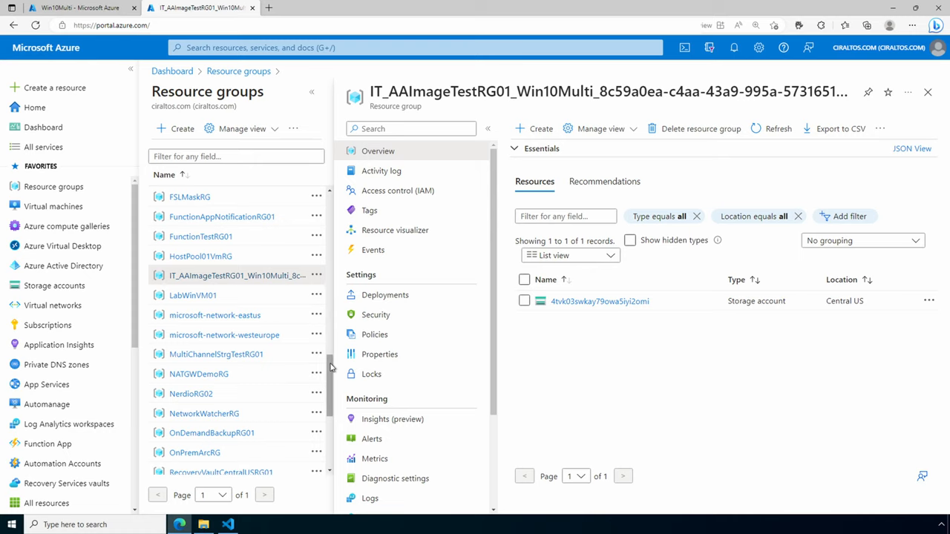
{"action": "left_click", "coordinate": [202, 256]}
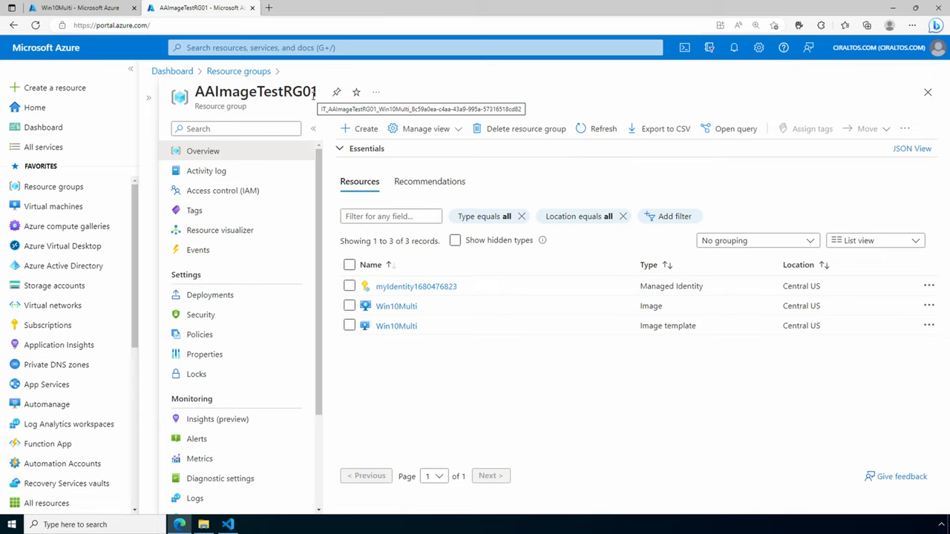
{"action": "mouse_move", "coordinate": [424, 169]}
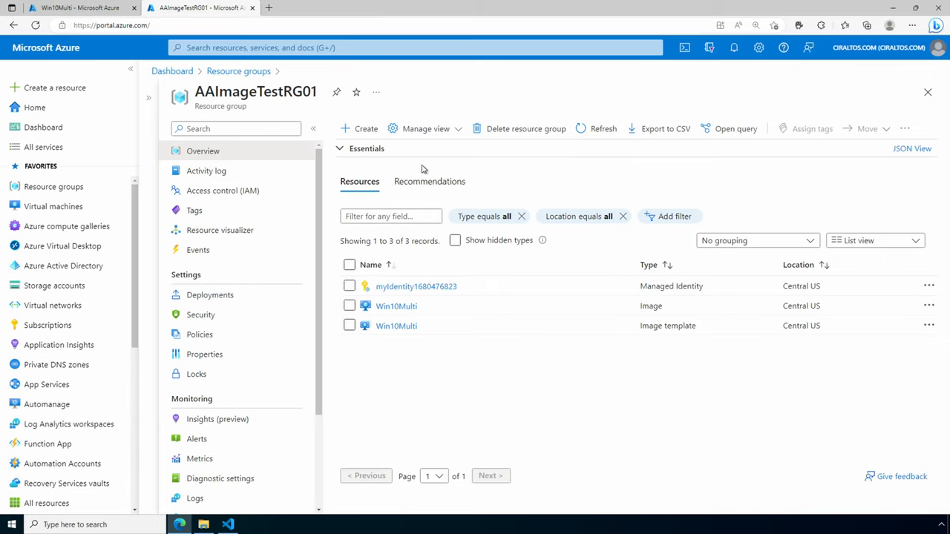
Open the Win10Multi image and start Create VM from its Overview
{"action": "left_click", "coordinate": [395, 306]}
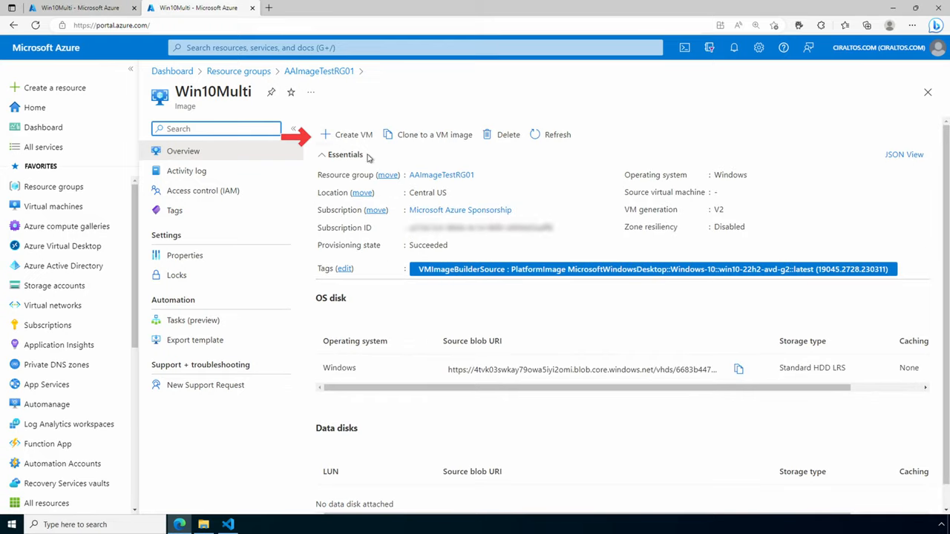
{"action": "left_click", "coordinate": [354, 133]}
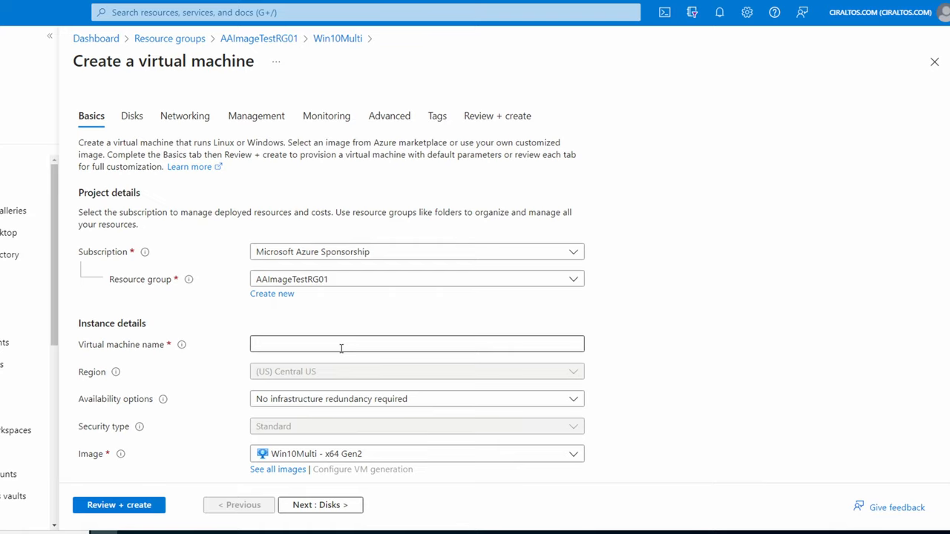
Name the VM win10test with RDP allowed, pass validation, and submit its deployment
{"action": "type", "text": "win10test"}
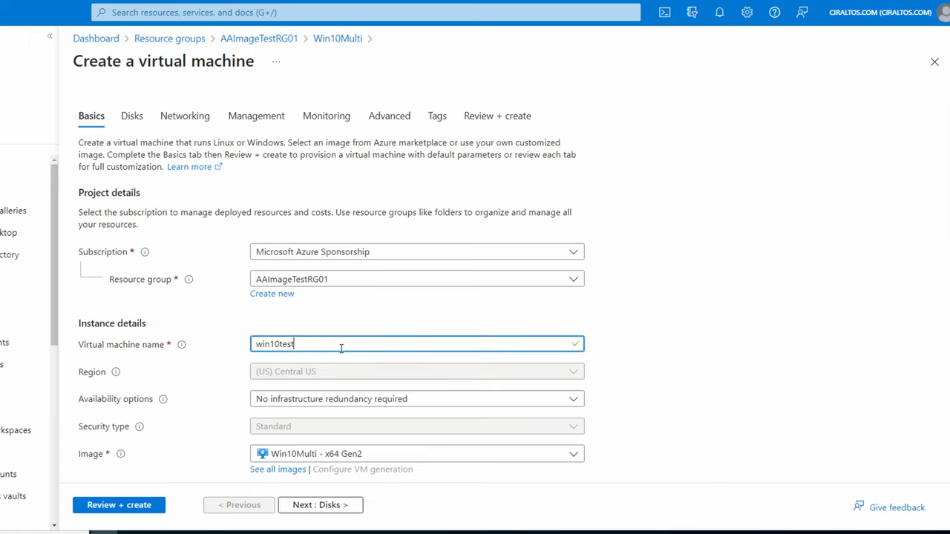
{"action": "scroll", "scroll_direction": "down", "scroll_amount": 3}
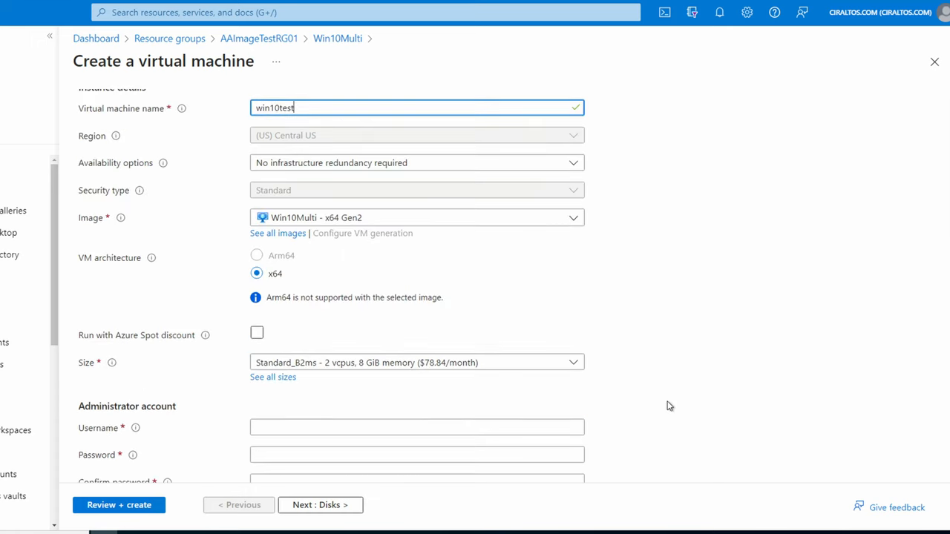
{"action": "mouse_move", "coordinate": [694, 433]}
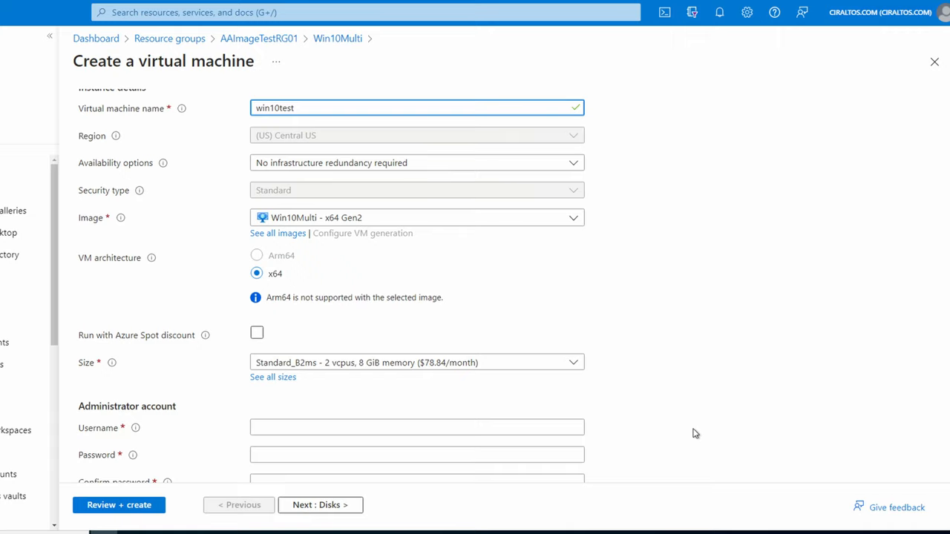
{"action": "scroll", "scroll_direction": "down", "scroll_amount": 3}
{"action": "type", "text": "ciradmin"}
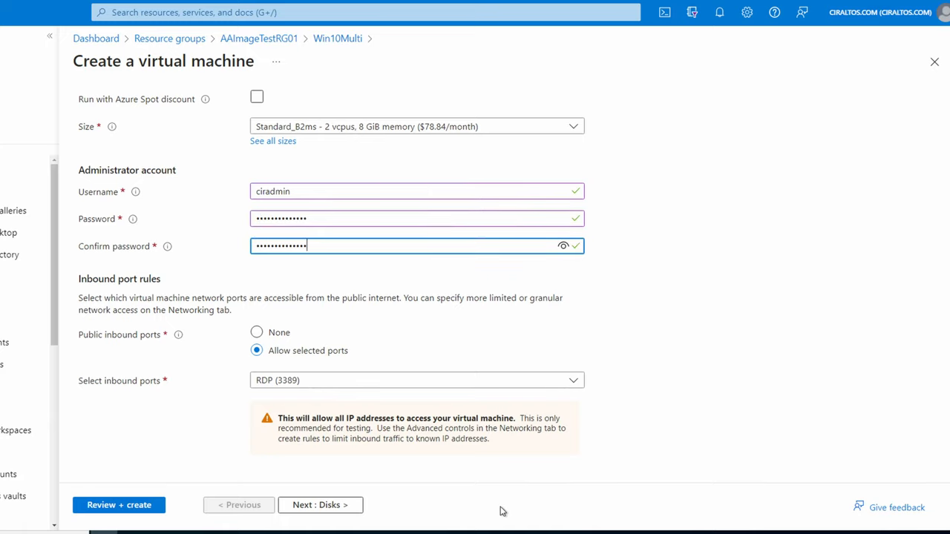
{"action": "scroll", "scroll_direction": "down", "scroll_amount": 3}
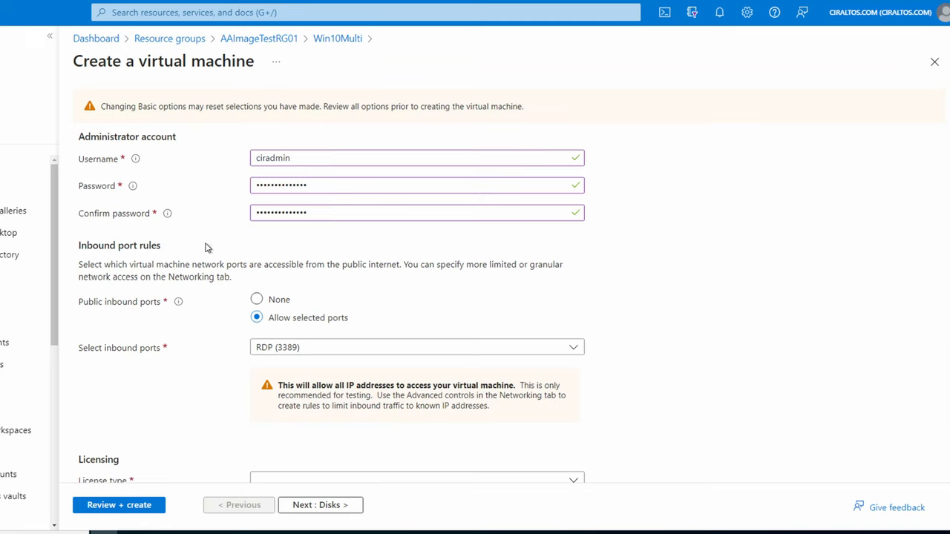
{"action": "scroll", "scroll_direction": "down", "scroll_amount": 3}
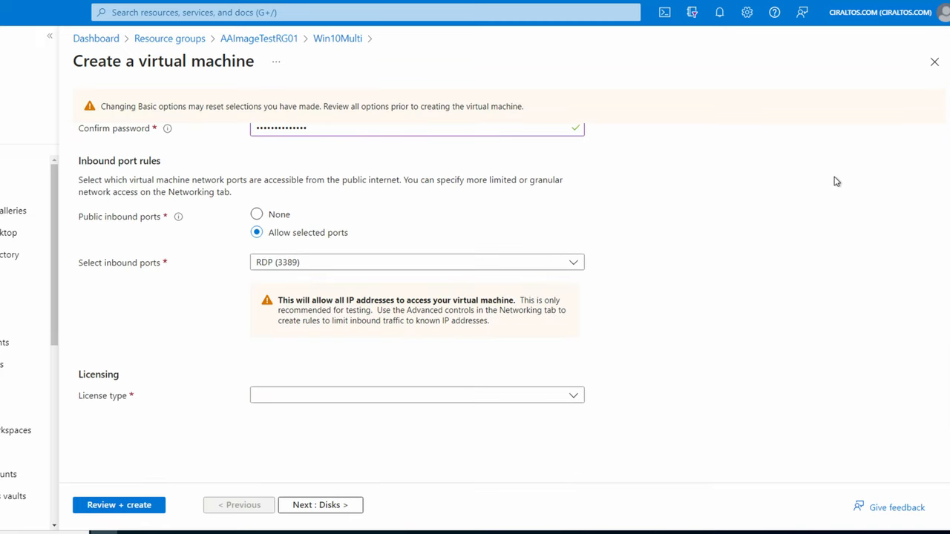
{"action": "left_click", "coordinate": [119, 505]}
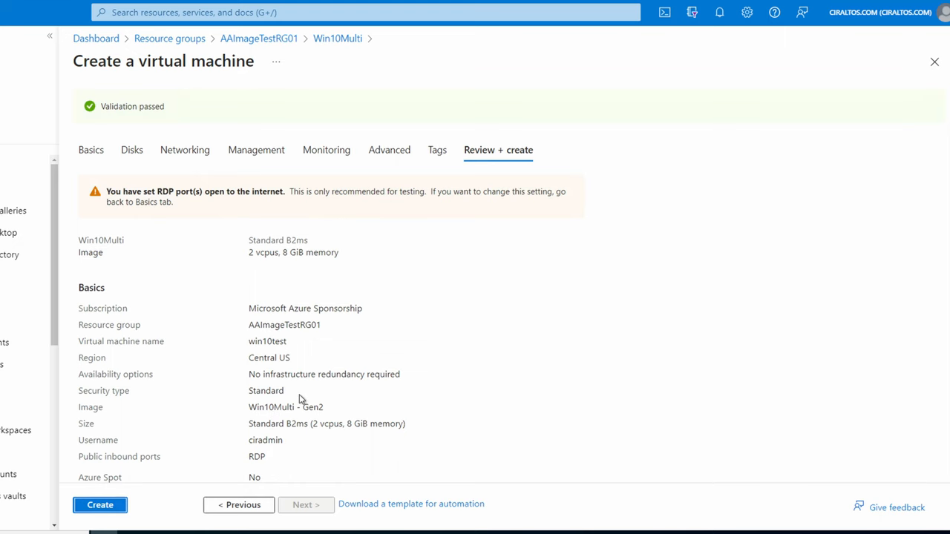
{"action": "left_click", "coordinate": [99, 505]}
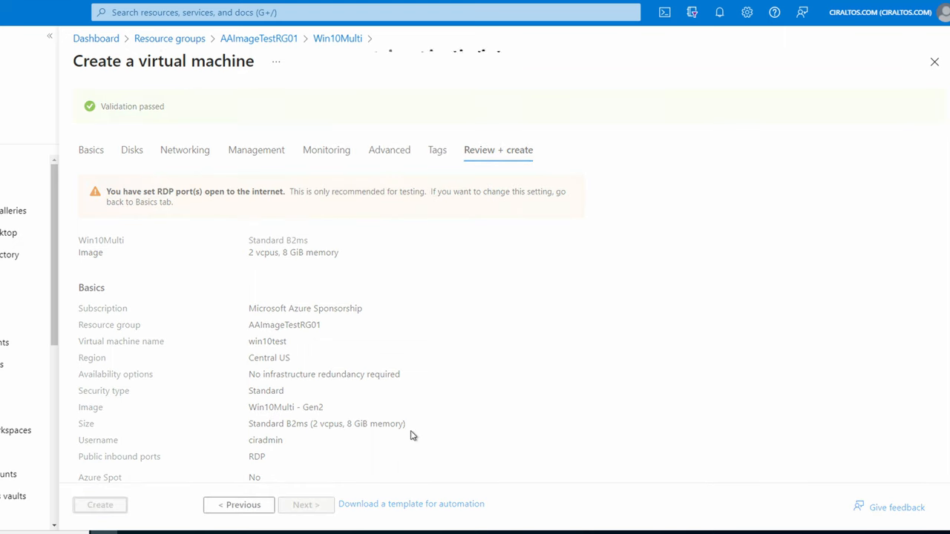
{"action": "left_click", "coordinate": [99, 505]}
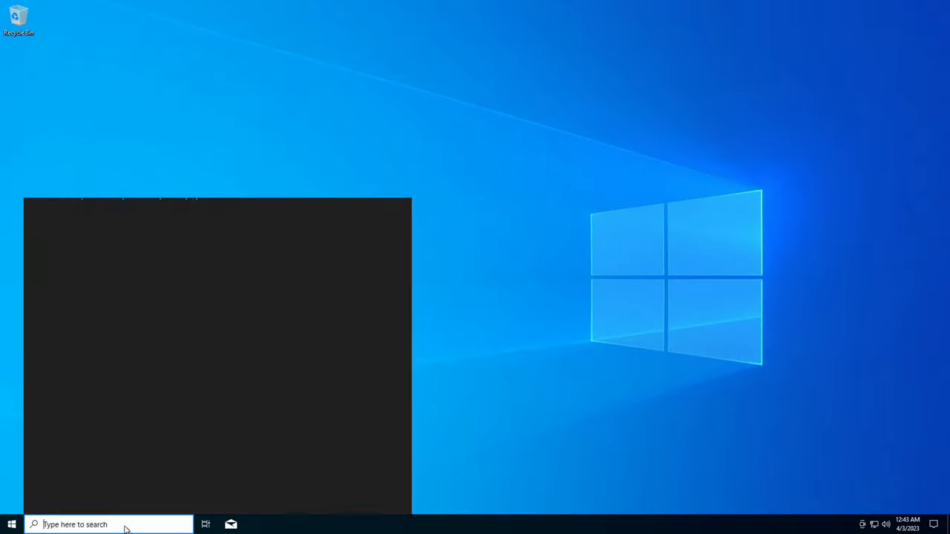
On the test VM, browse File Explorer to C:\temp showing the azcopy folder, application and archive
{"action": "left_click", "coordinate": [252, 525]}
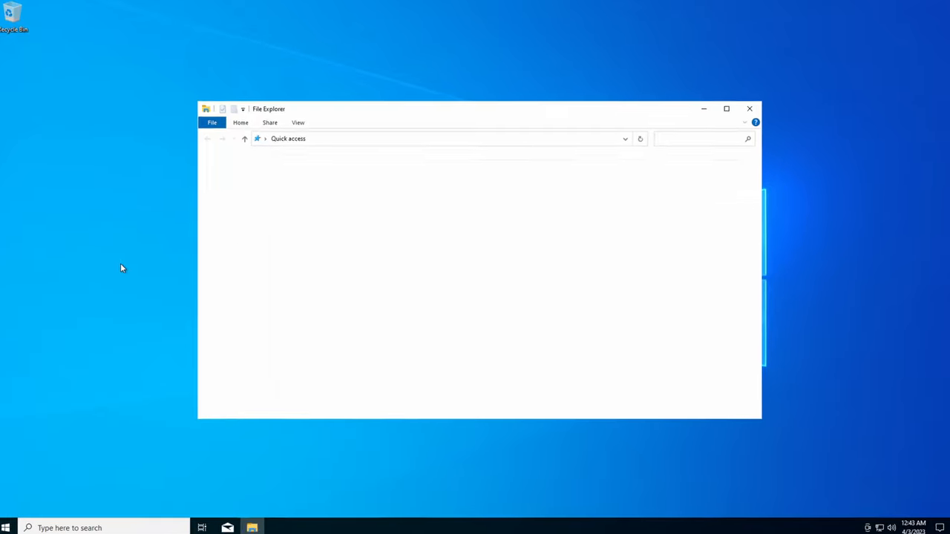
{"action": "left_click", "coordinate": [187, 220]}
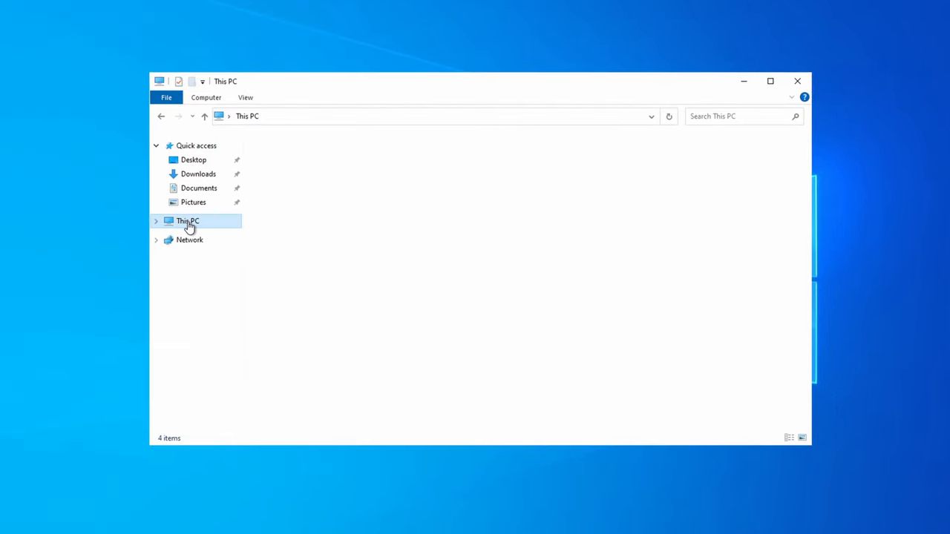
{"action": "double_click", "coordinate": [187, 220]}
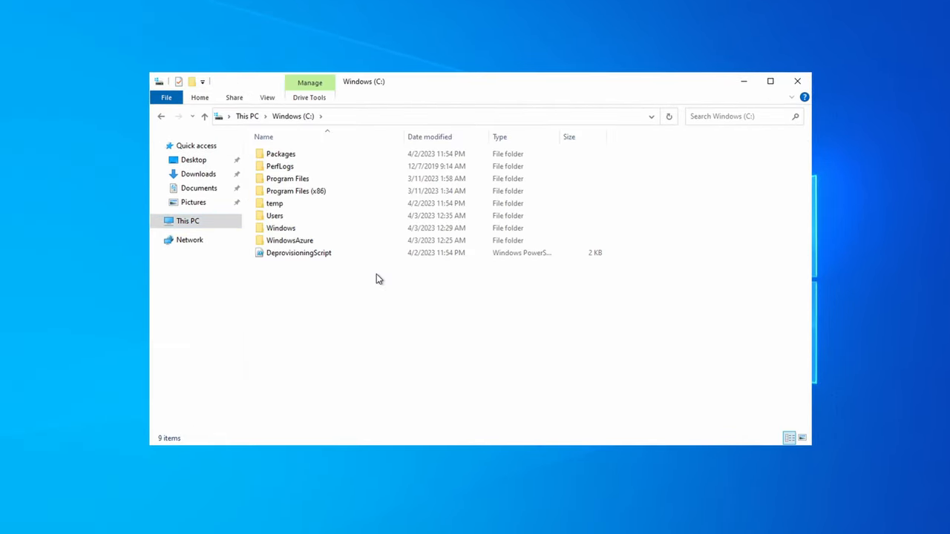
{"action": "double_click", "coordinate": [274, 202]}
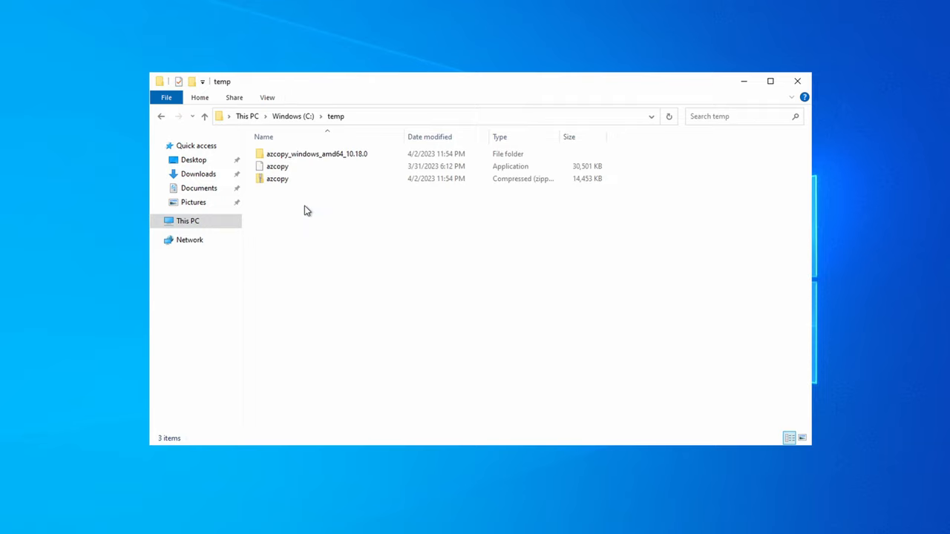
{"action": "mouse_move", "coordinate": [401, 351]}
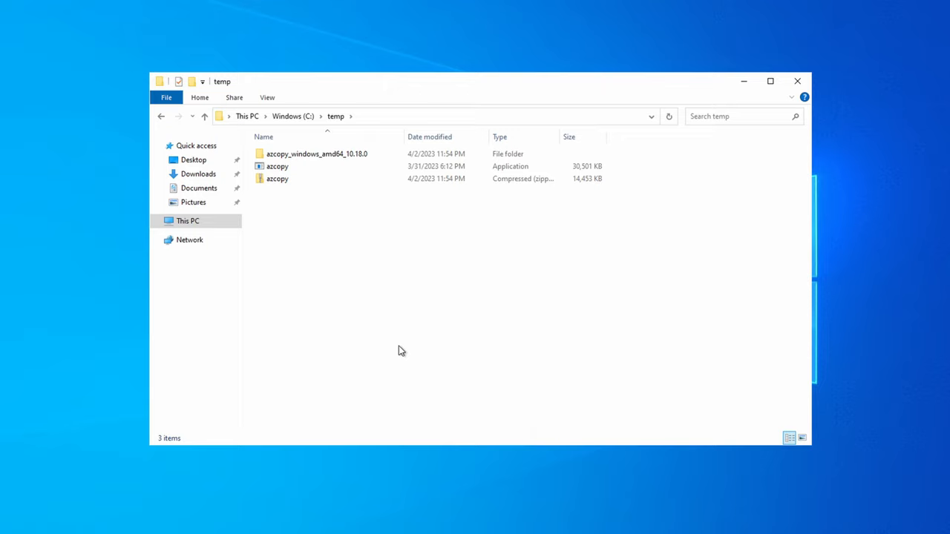
{"action": "left_click_drag", "start_coordinate": [475, 80], "coordinate": [490, 92]}
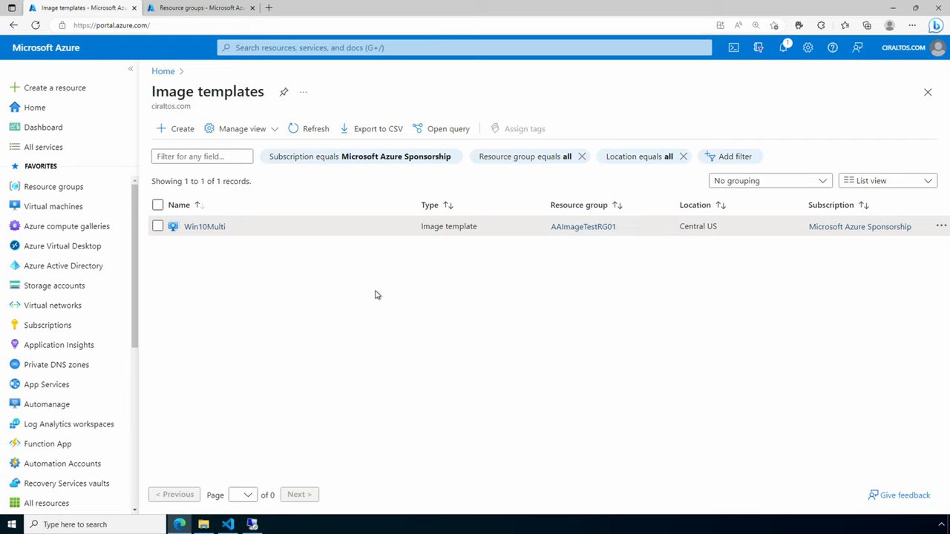
Delete the Win10Multi image template from its Overview and confirm the deletion
{"action": "left_click", "coordinate": [205, 226]}
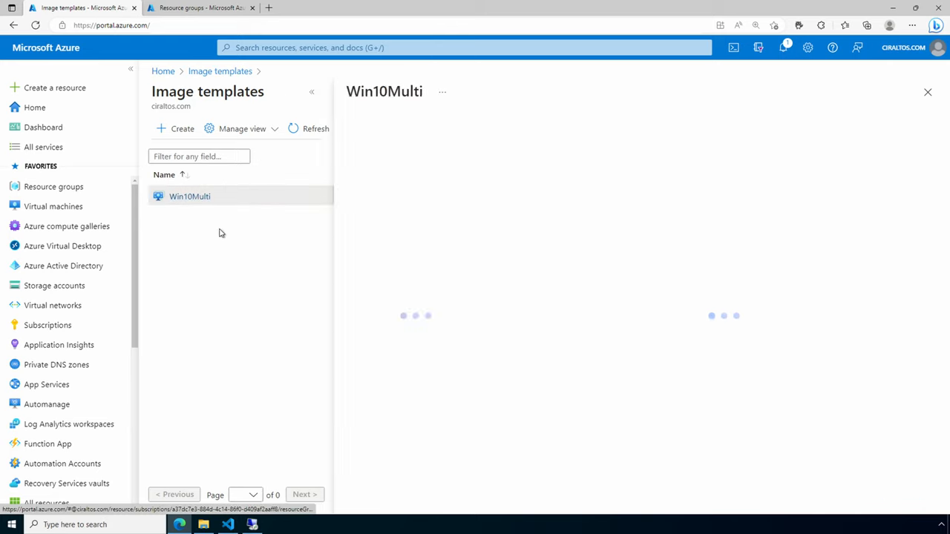
{"action": "left_click", "coordinate": [190, 196]}
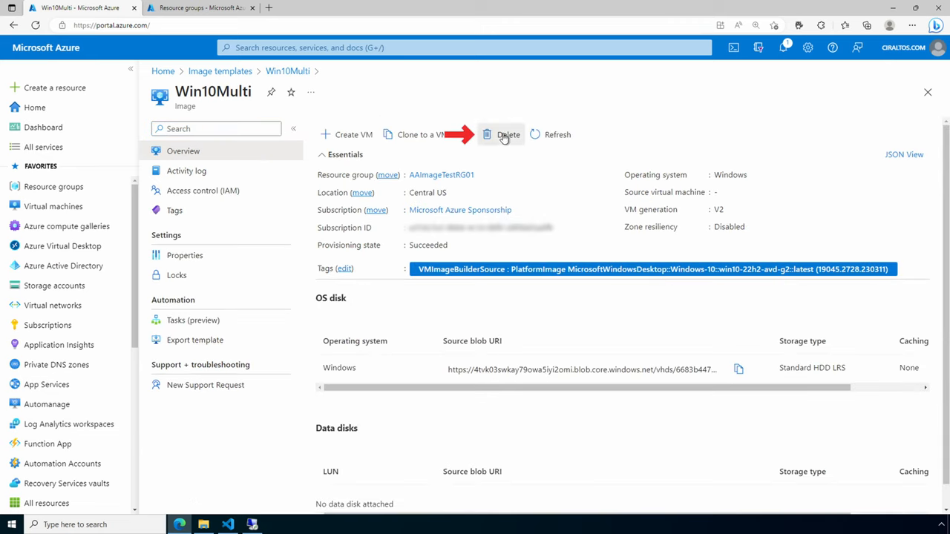
{"action": "left_click", "coordinate": [507, 133]}
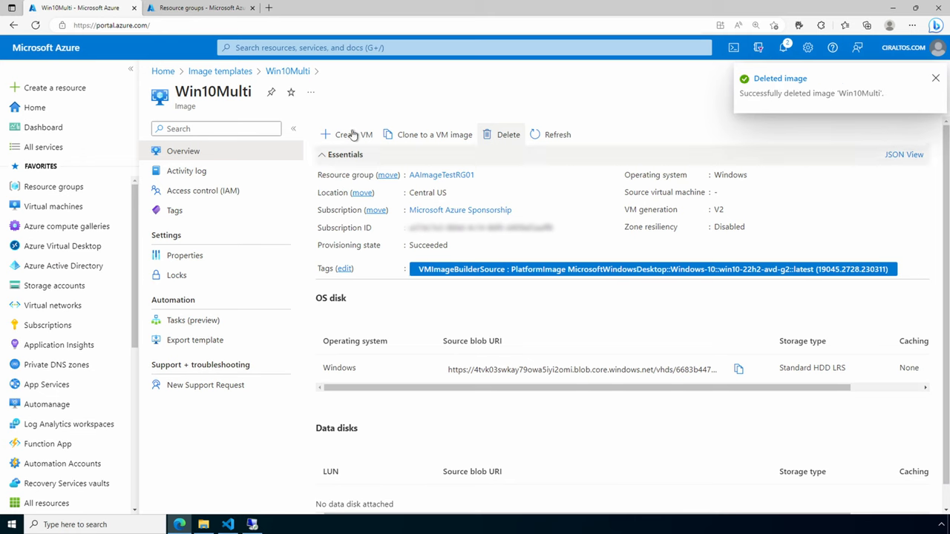
{"action": "left_click", "coordinate": [201, 8]}
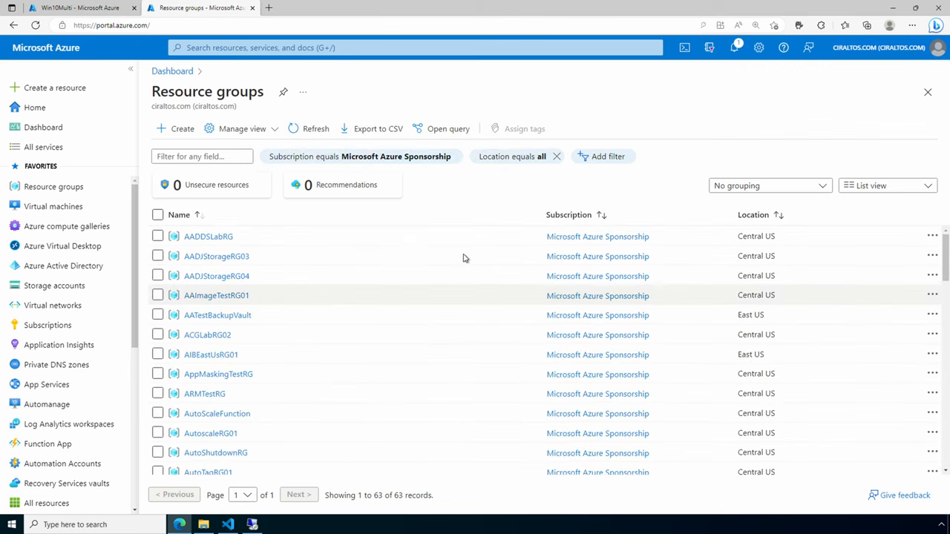
{"action": "scroll", "scroll_direction": "down", "scroll_amount": 3}
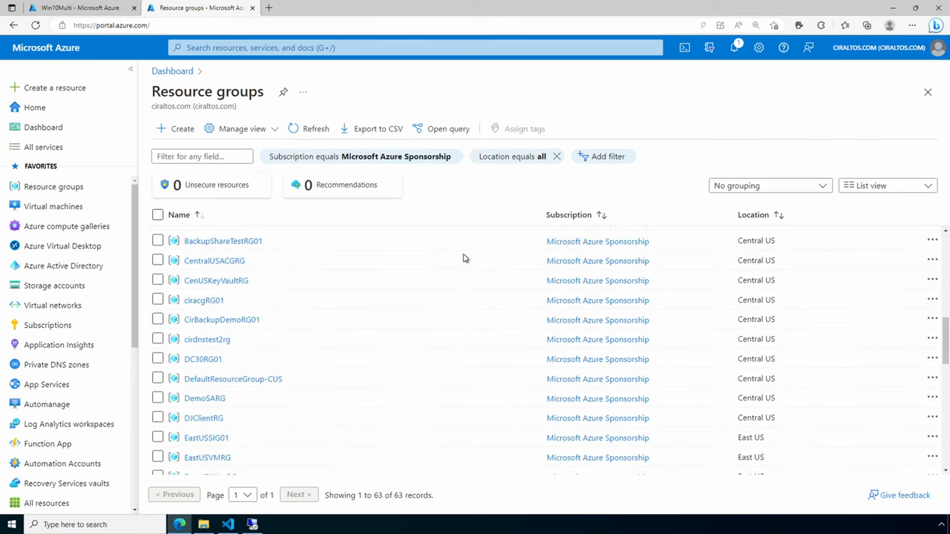
{"action": "scroll", "scroll_direction": "down", "scroll_amount": 3}
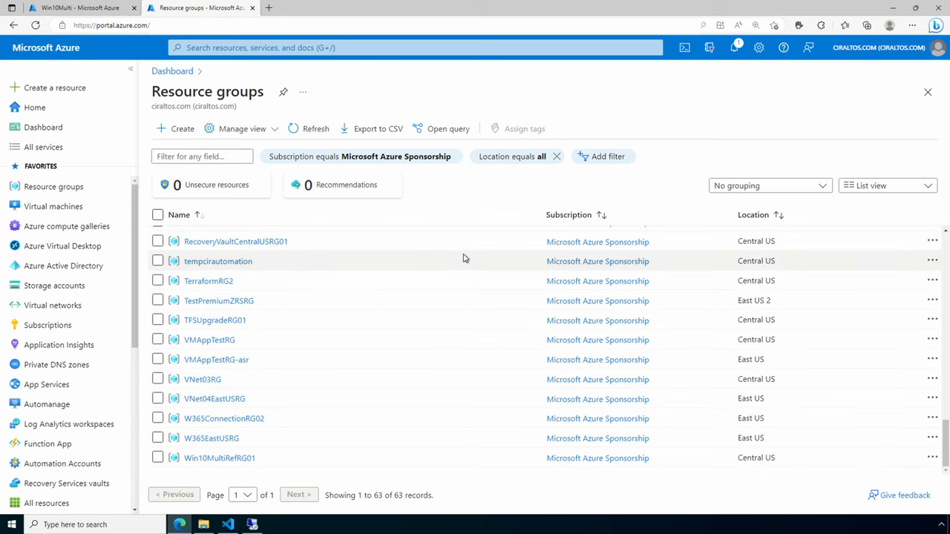
{"action": "left_click", "coordinate": [74, 7]}
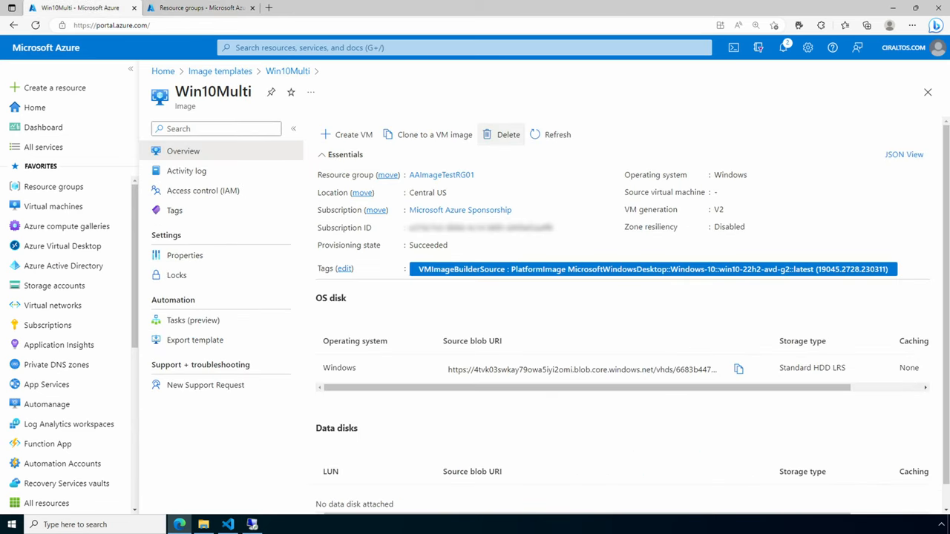